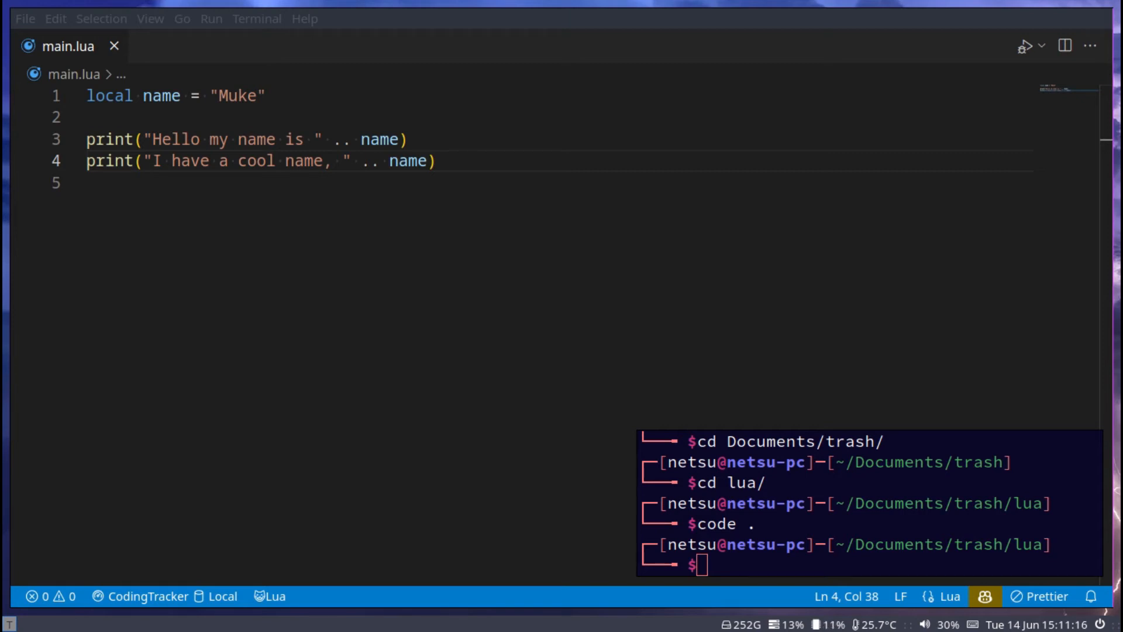
# Select all the greeting code and overwrite it with local x = 'str', trying double then single quotes
pyautogui.press('Ctrl+a')
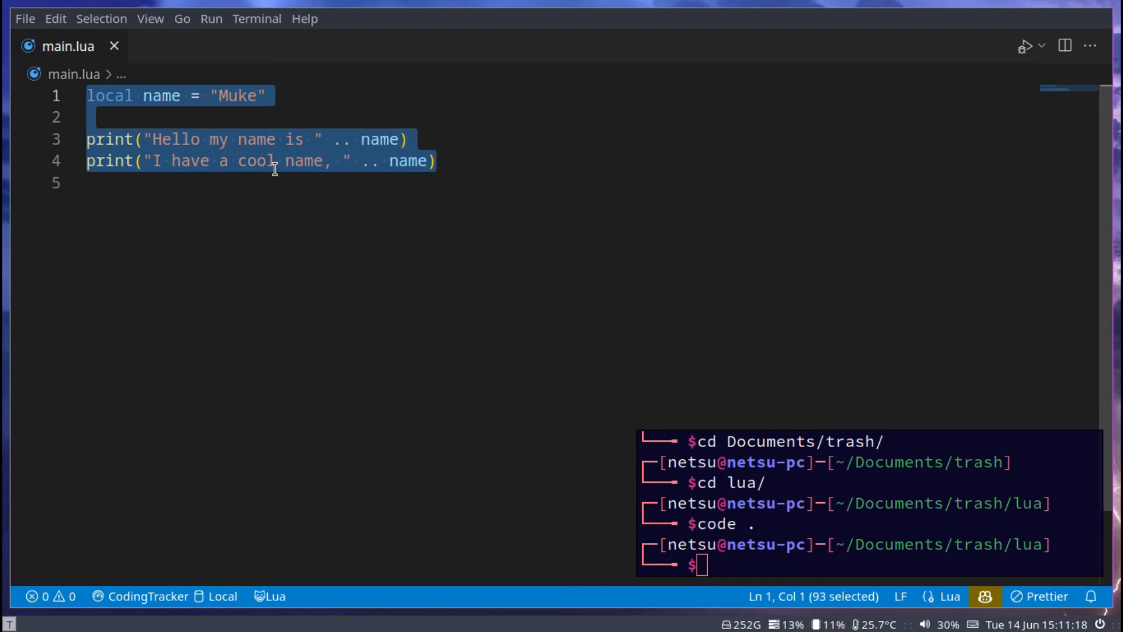
pyautogui.write('lo')
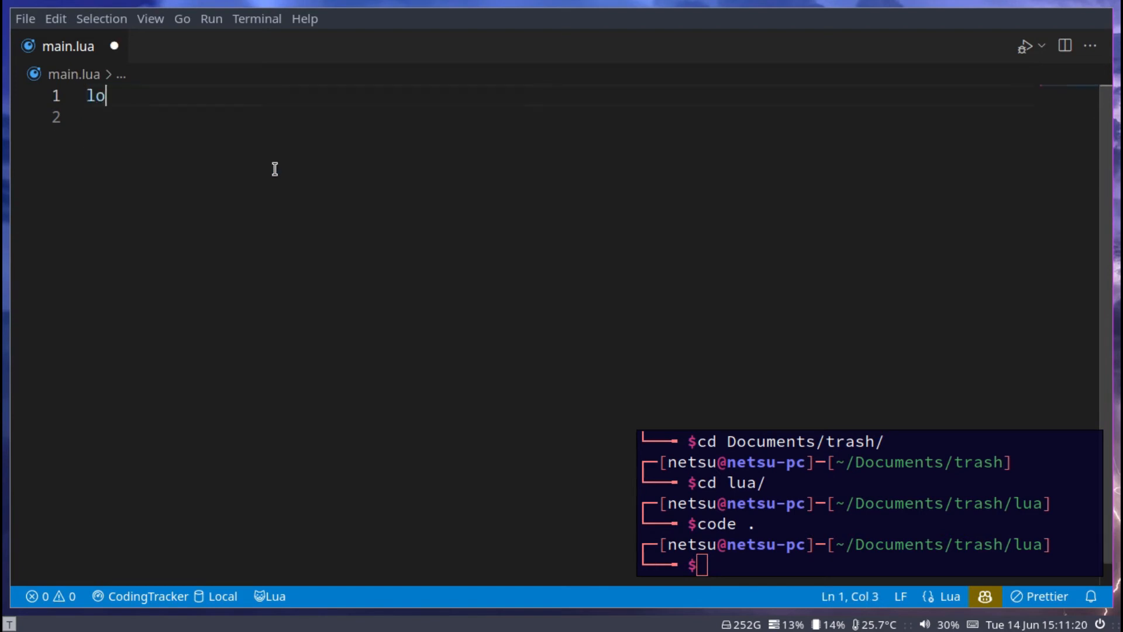
pyautogui.write('cal x')
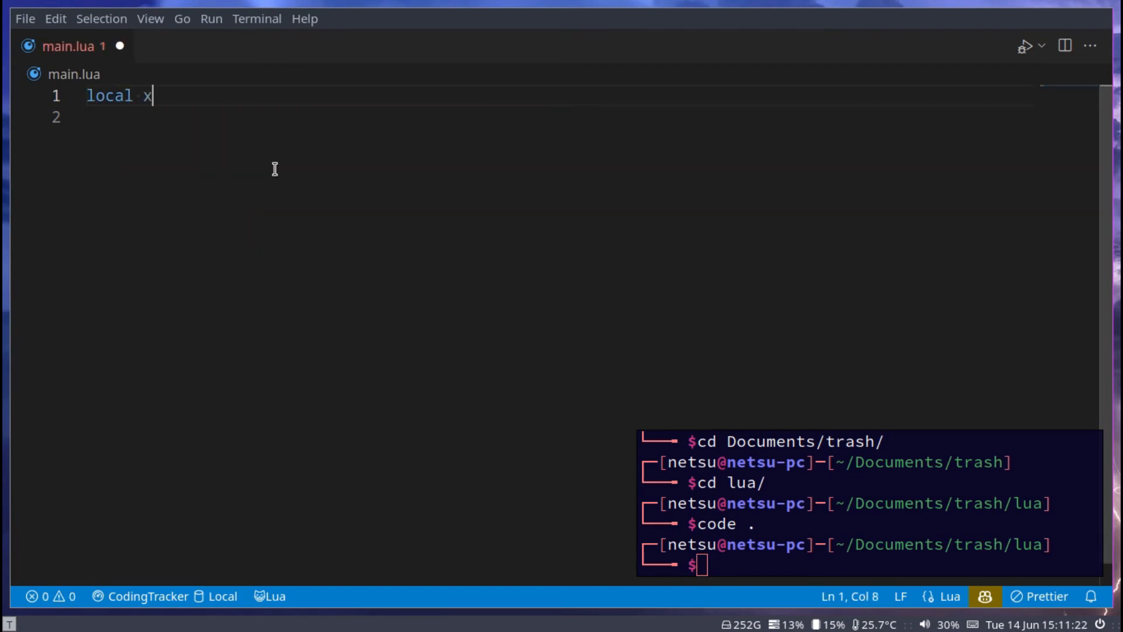
pyautogui.write('= "str"')
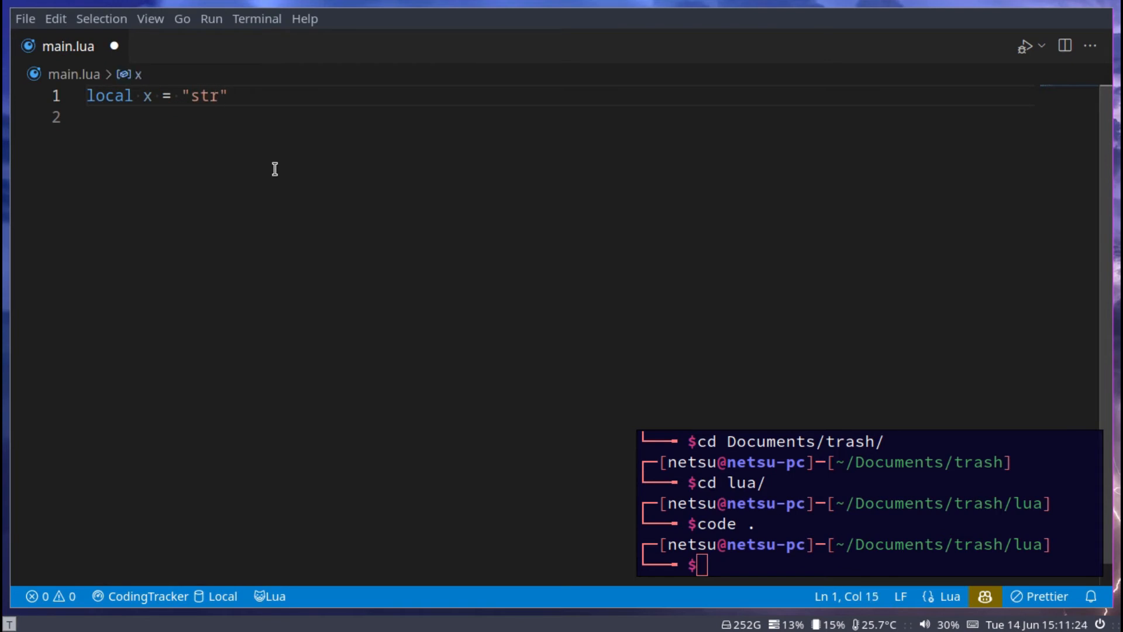
pyautogui.press('Right')
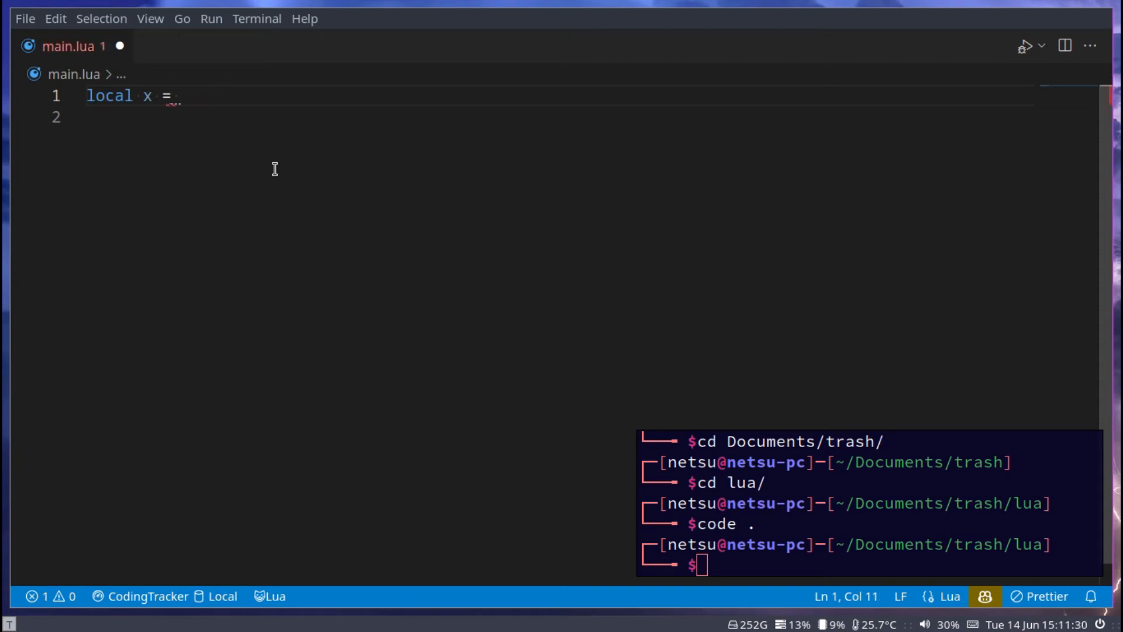
pyautogui.write("'str'")
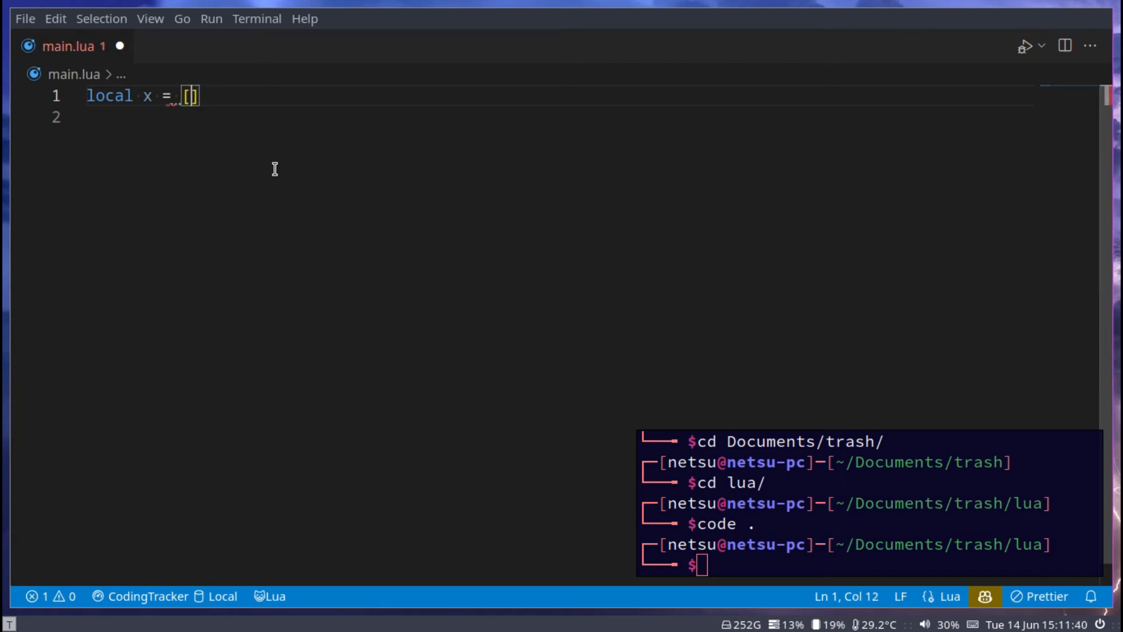
# Start the [[ long-bracket multi-line string assigned to x
pyautogui.write('[asdas')
pyautogui.write('print(x)')
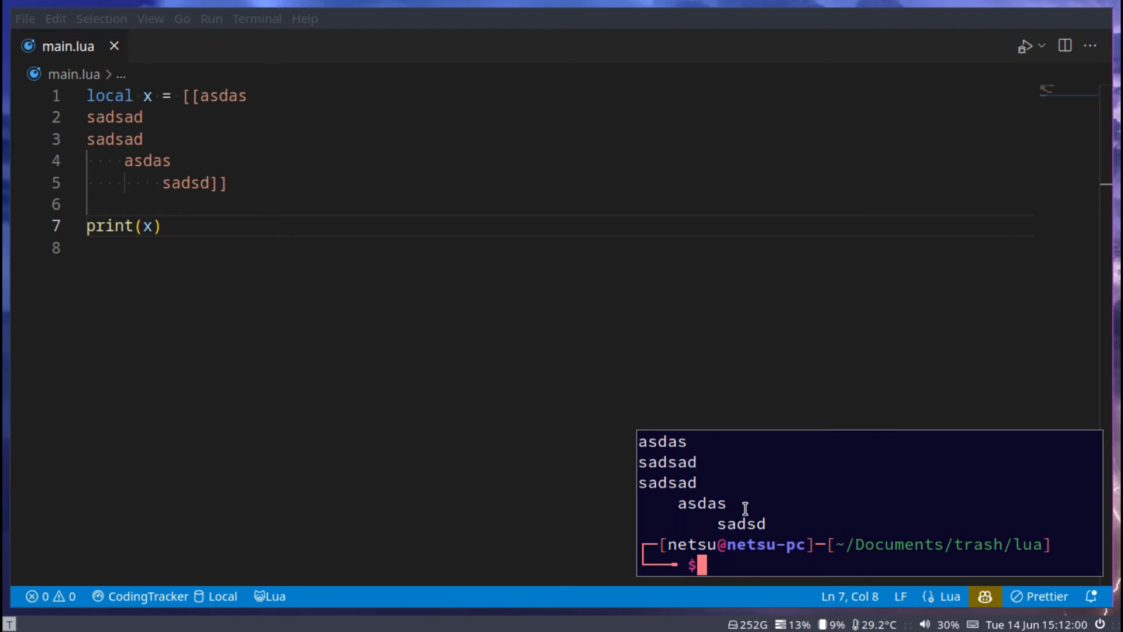
pyautogui.moveTo(694, 462)
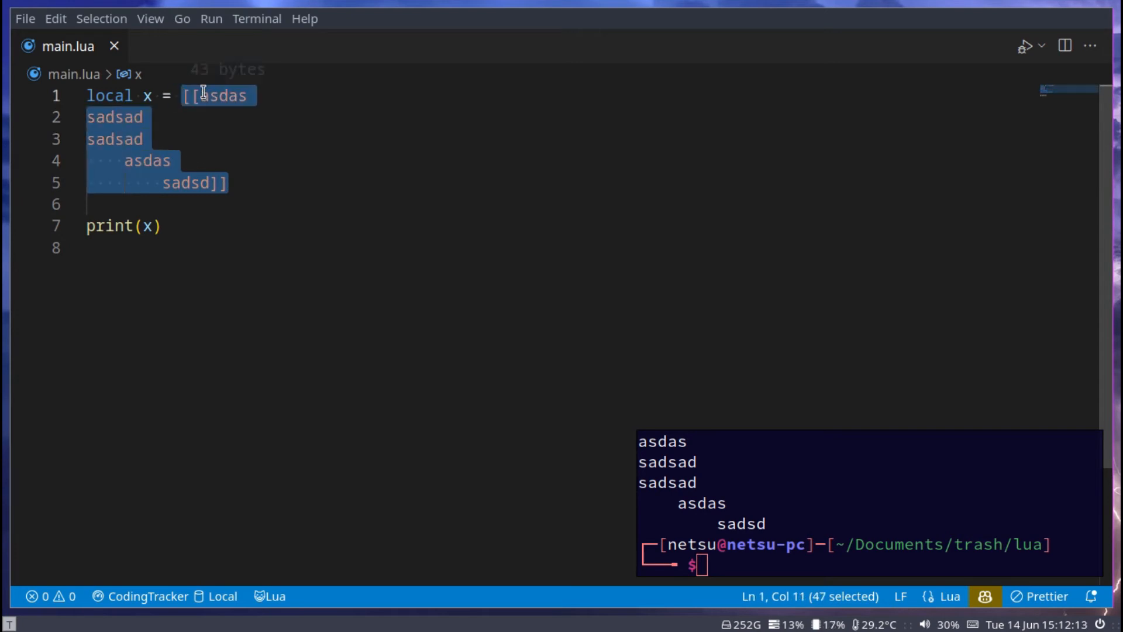
# Set x = "Hello World", run lua main.lua, then try #"Hello World" to print its length 11
pyautogui.write('"')
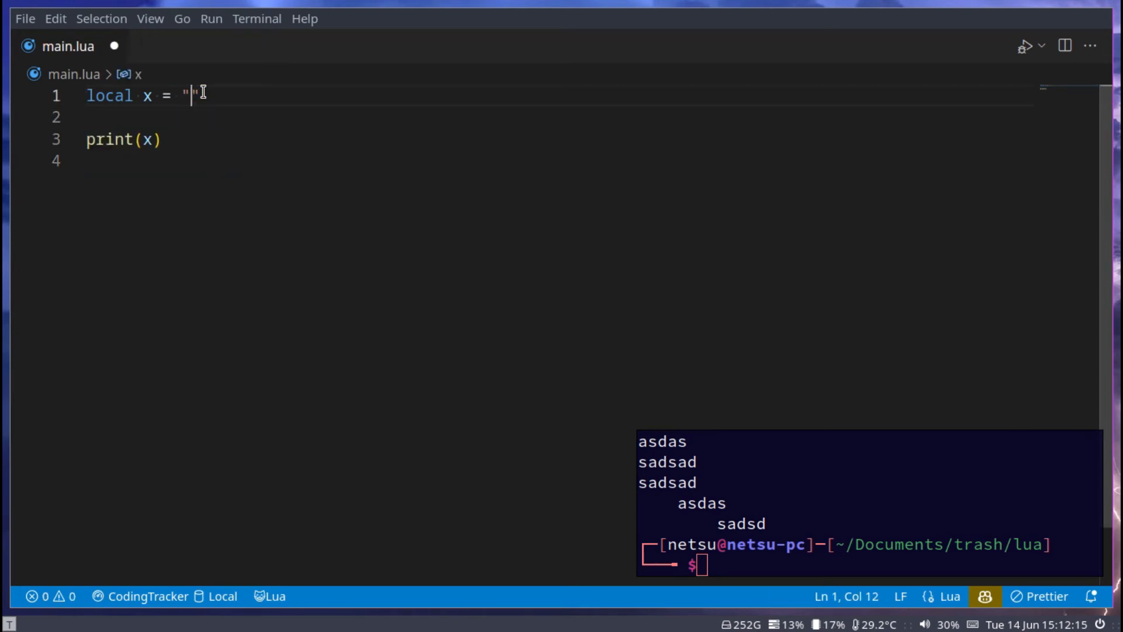
pyautogui.write('Hello World')
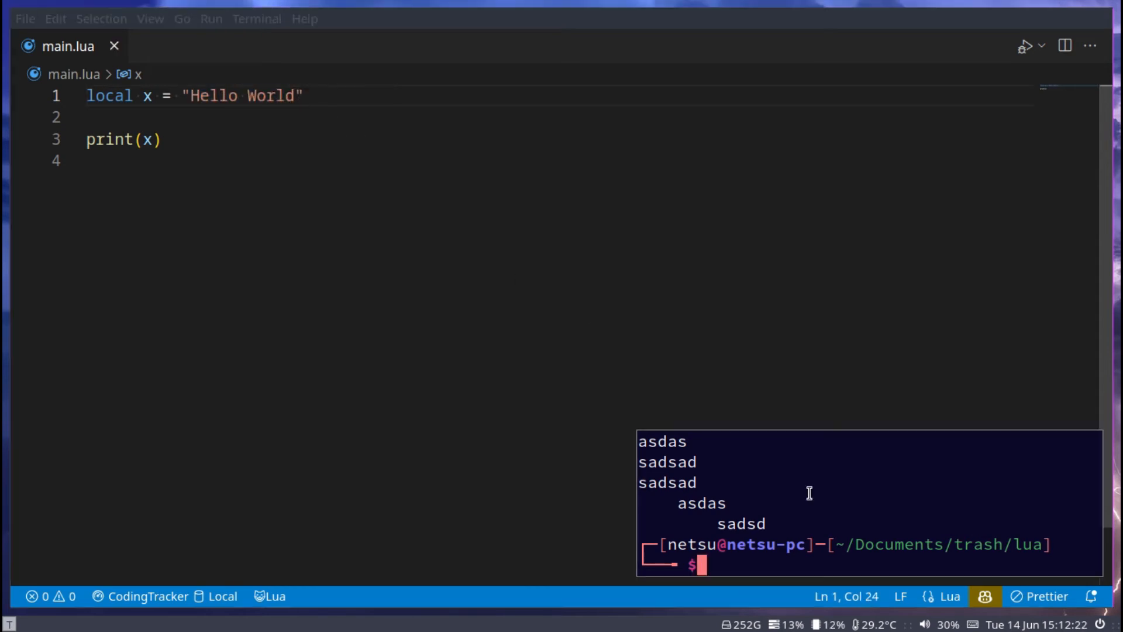
pyautogui.write('lua main.lua')
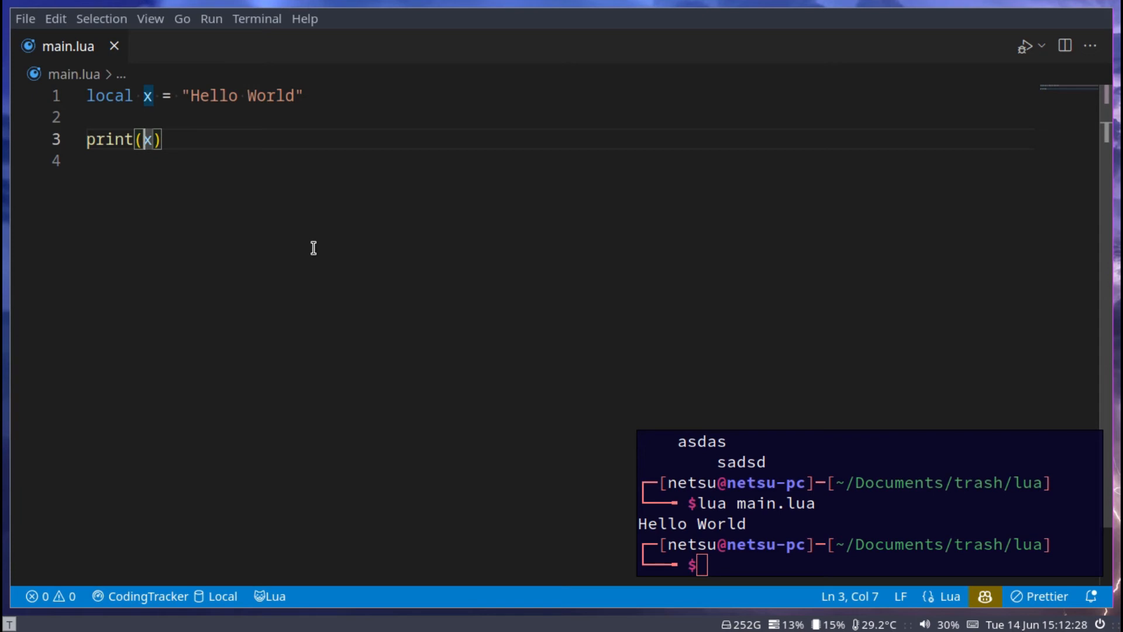
pyautogui.write('#')
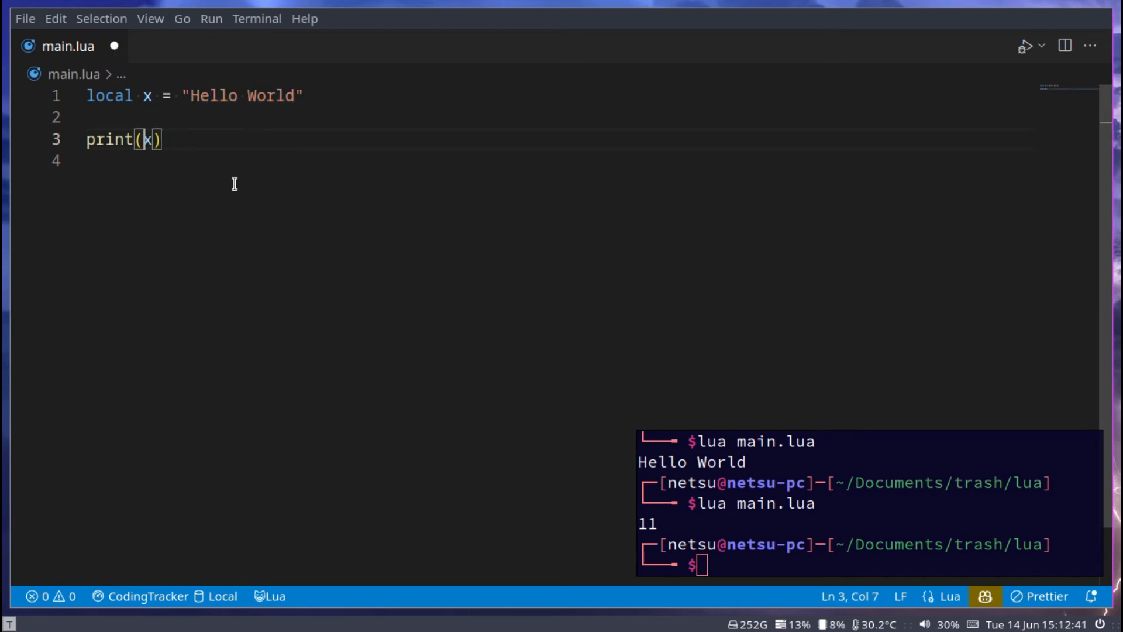
pyautogui.write('#')
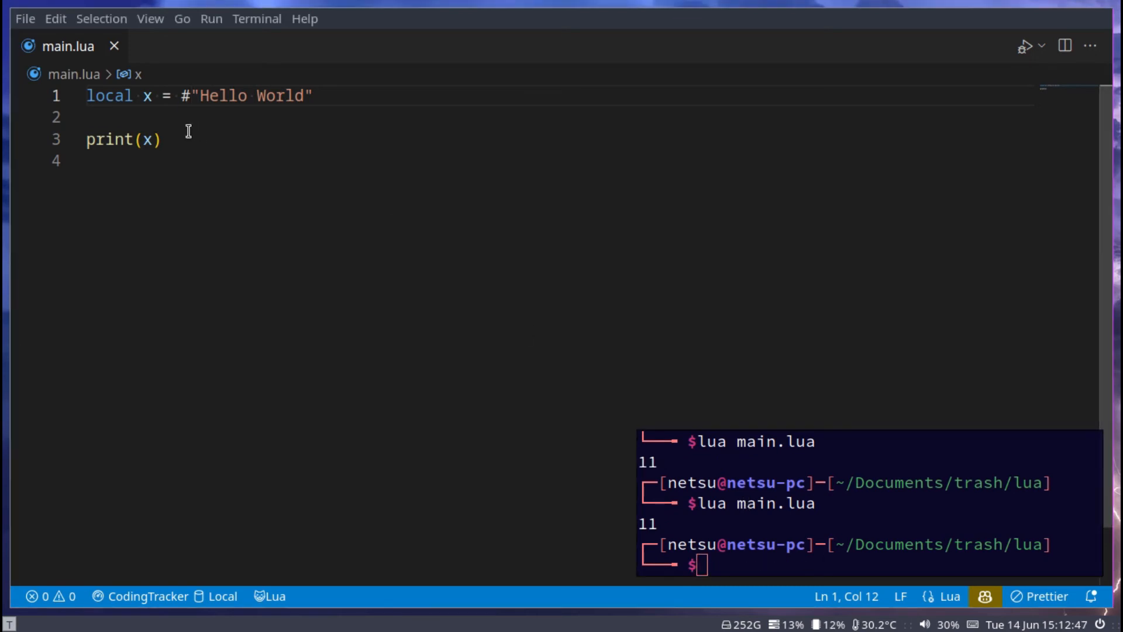
# Drop the # operator and print x .. "!" so the run outputs Hello World!
pyautogui.doubleClick(149, 140)
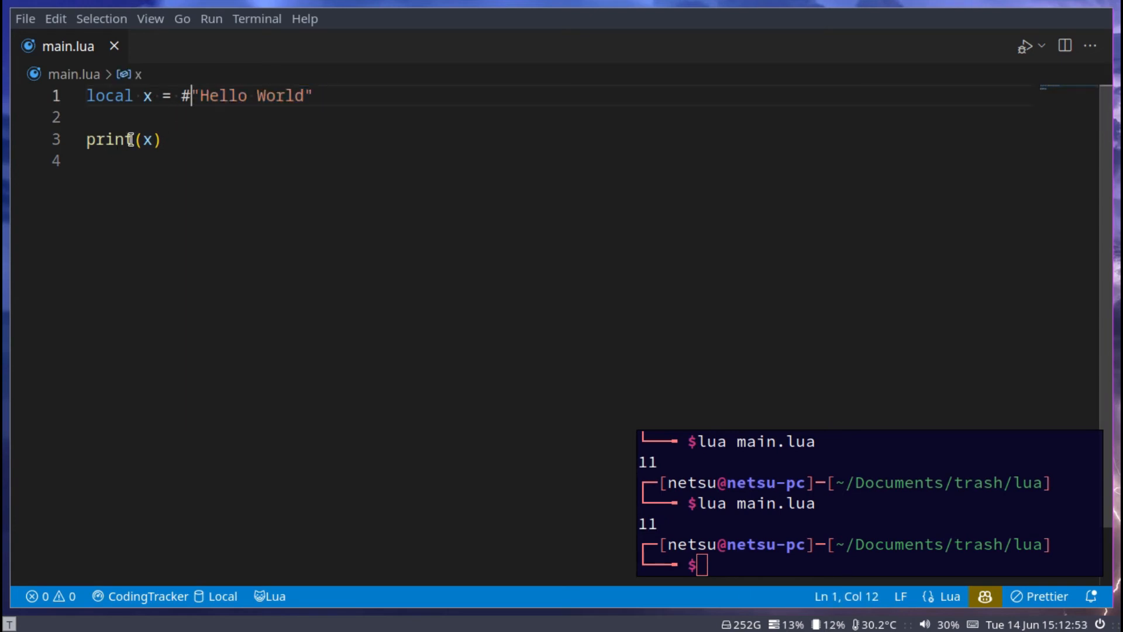
pyautogui.moveTo(188, 96); pyautogui.dragTo(312, 95)
pyautogui.write(' .. ')
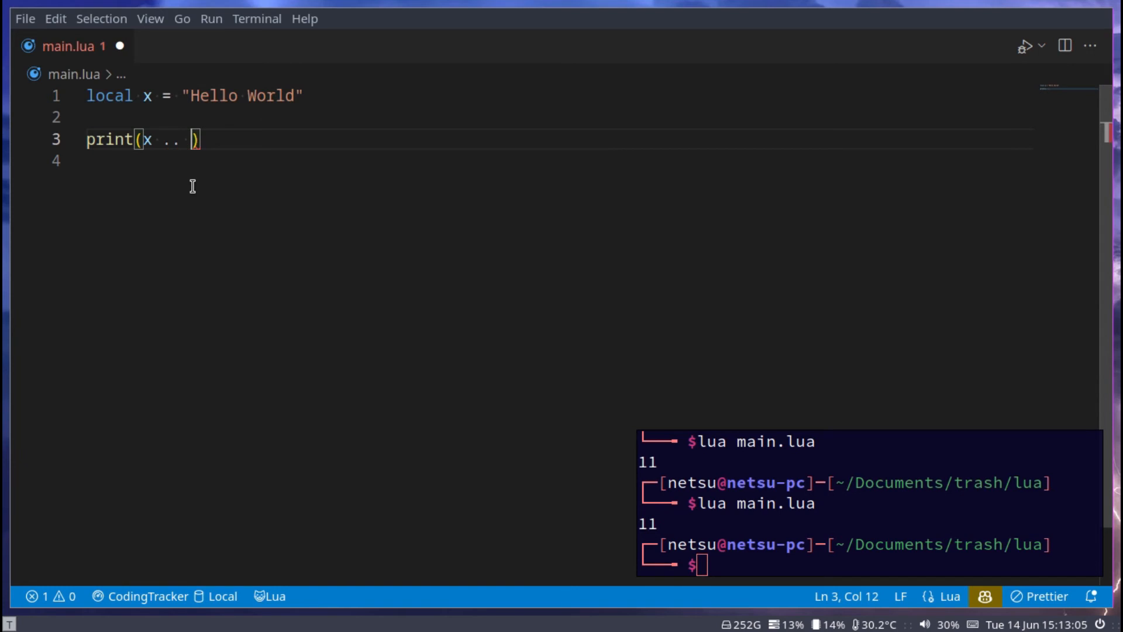
pyautogui.write('""')
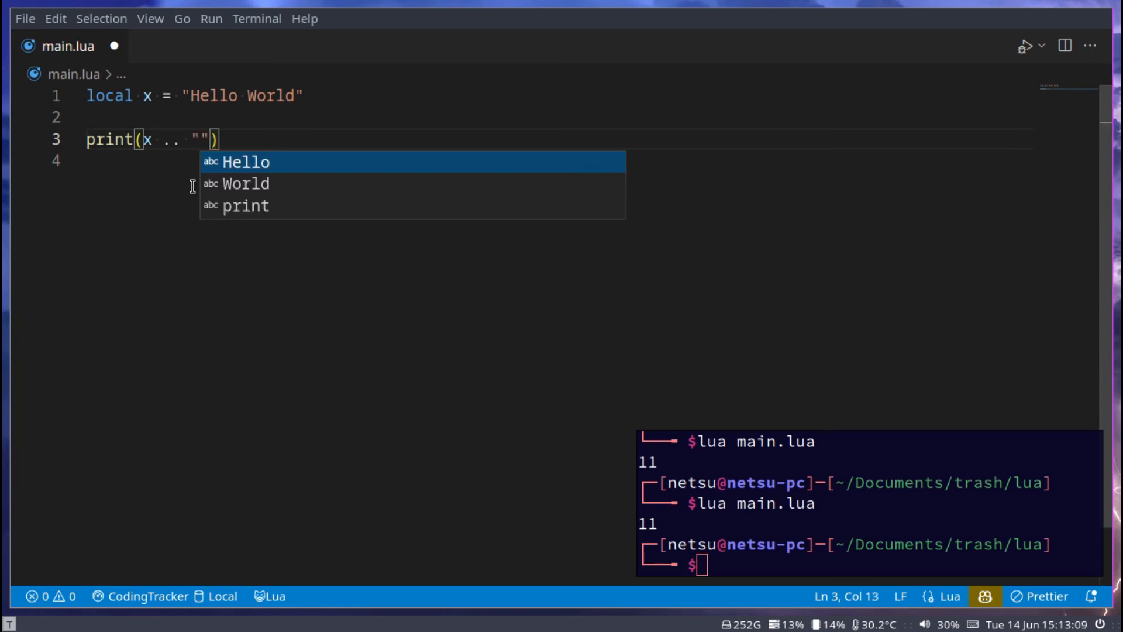
pyautogui.write('!')
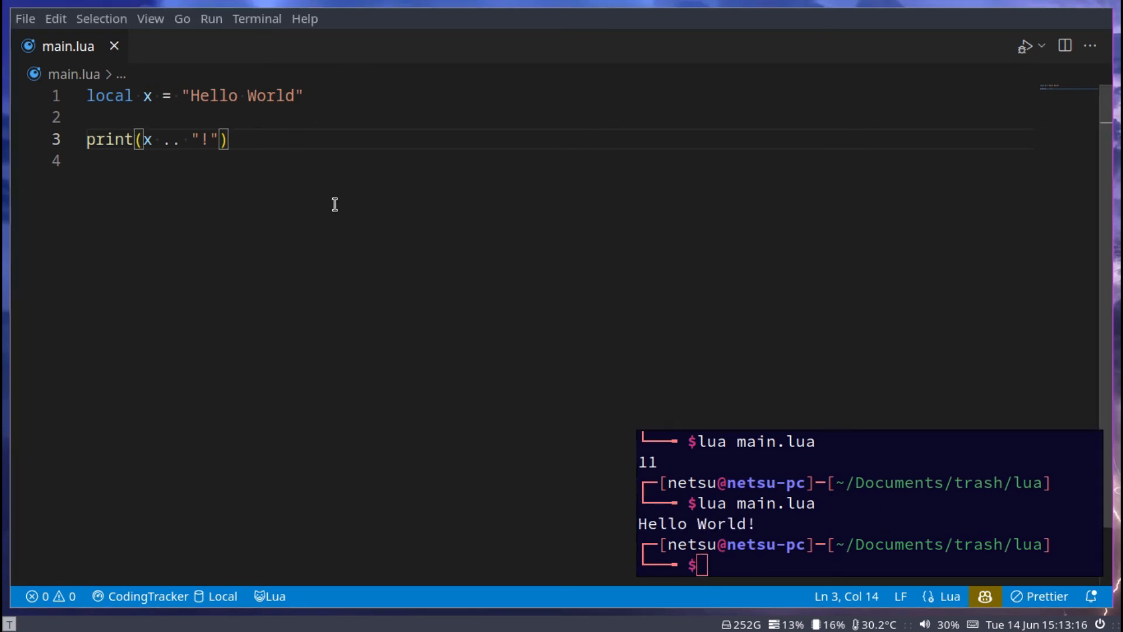
pyautogui.press('ctrl+a')
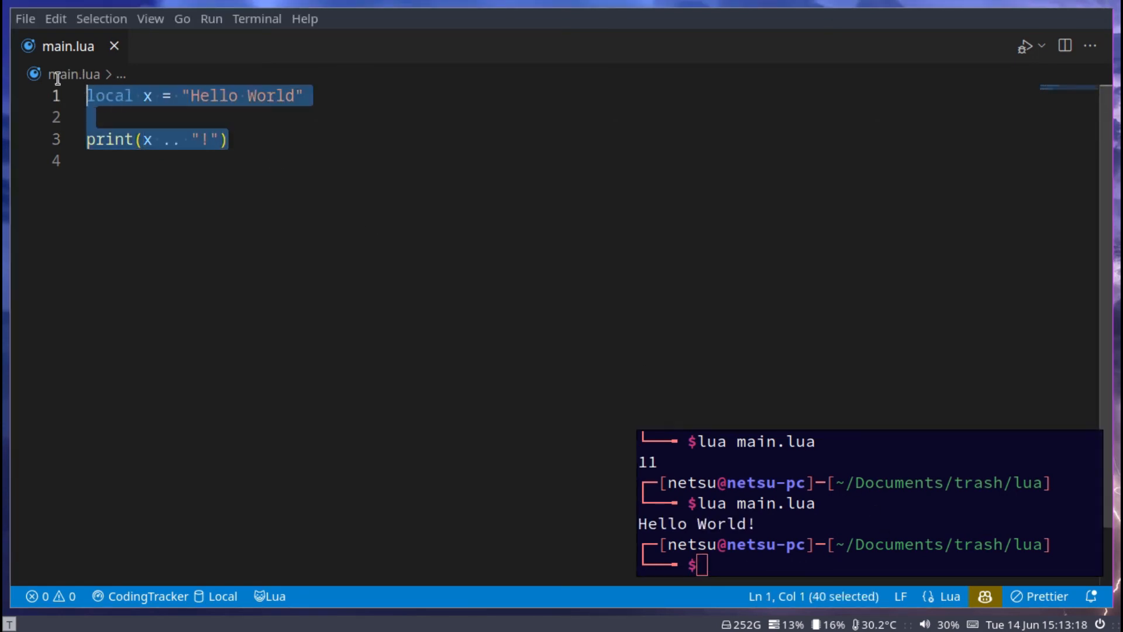
# Declare local num = 20 and local str = tostring(num)
pyautogui.write('local nu')
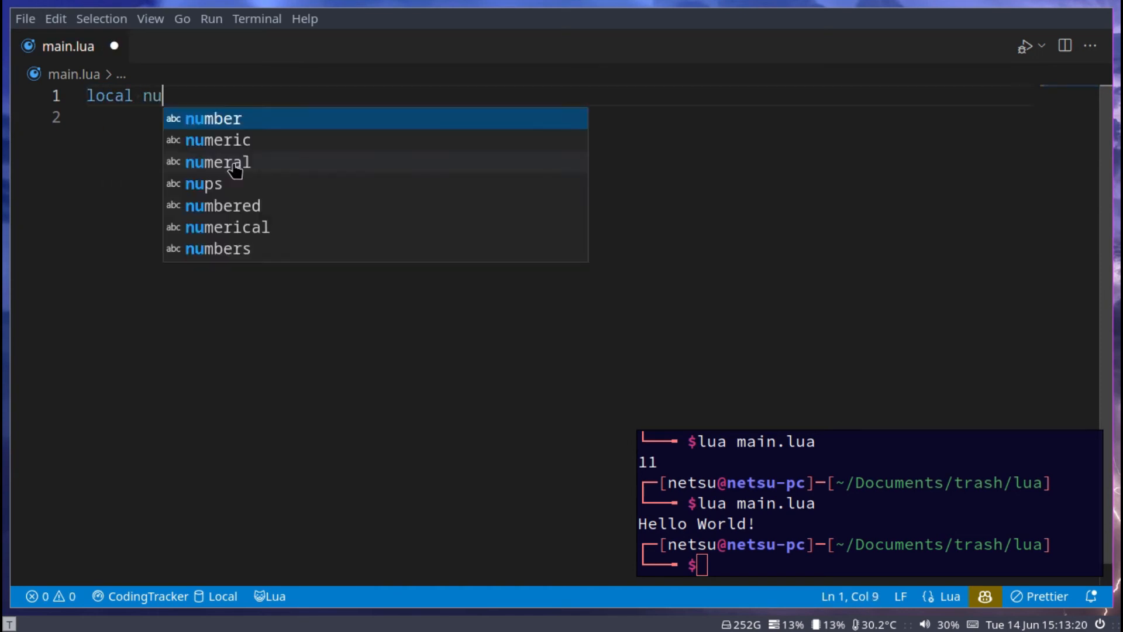
pyautogui.write('m = 20')
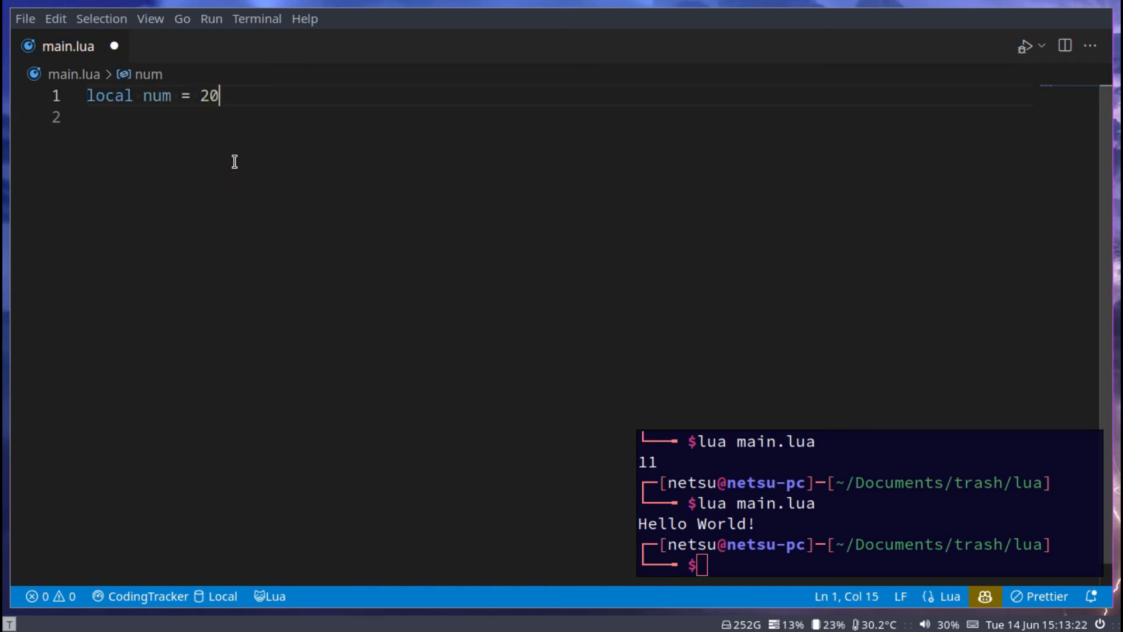
pyautogui.press('Enter')
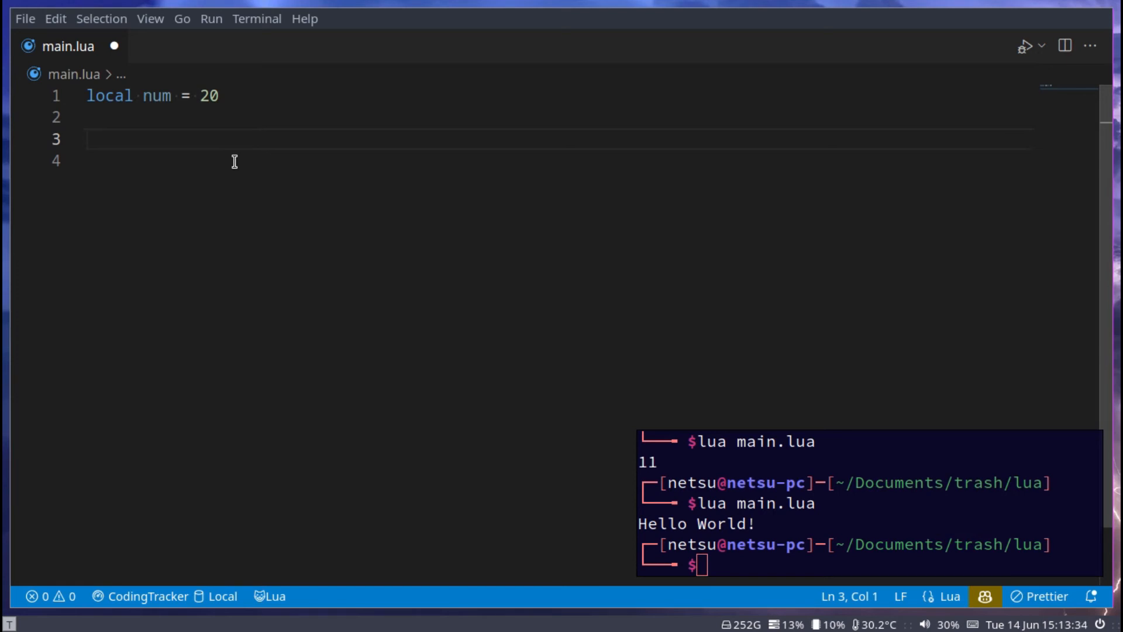
pyautogui.write('local str = to')
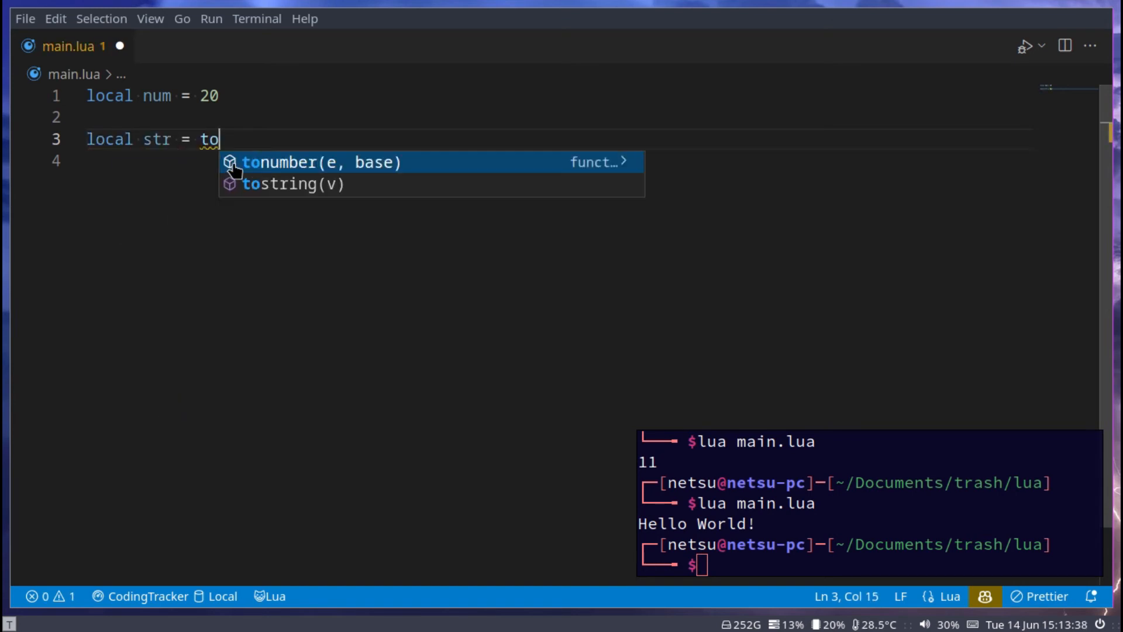
pyautogui.click(279, 184)
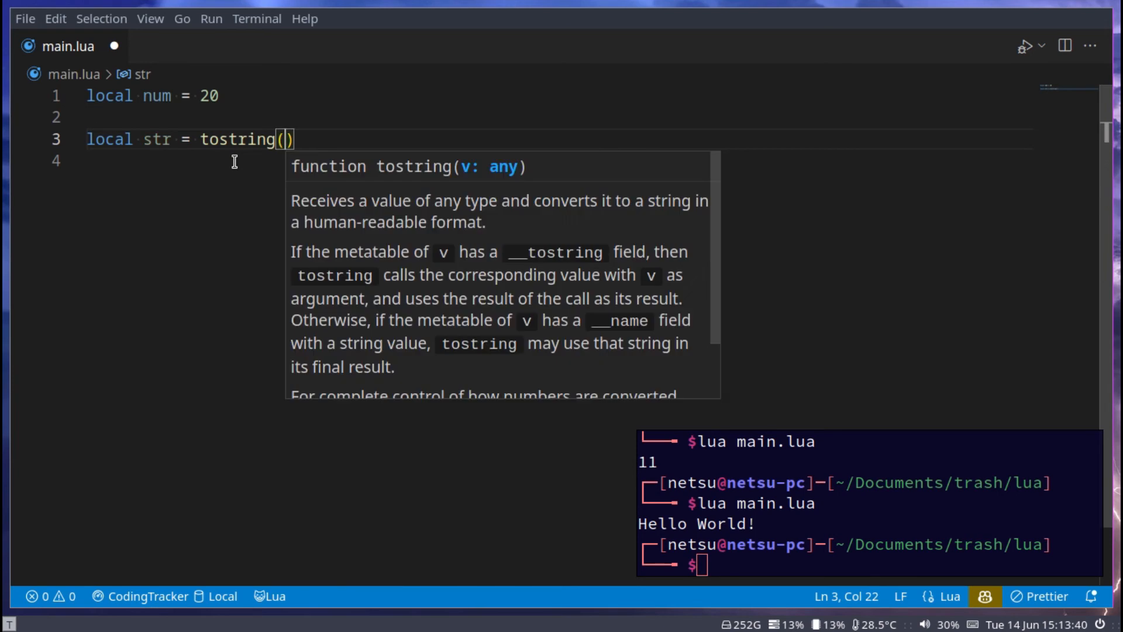
pyautogui.write('num')
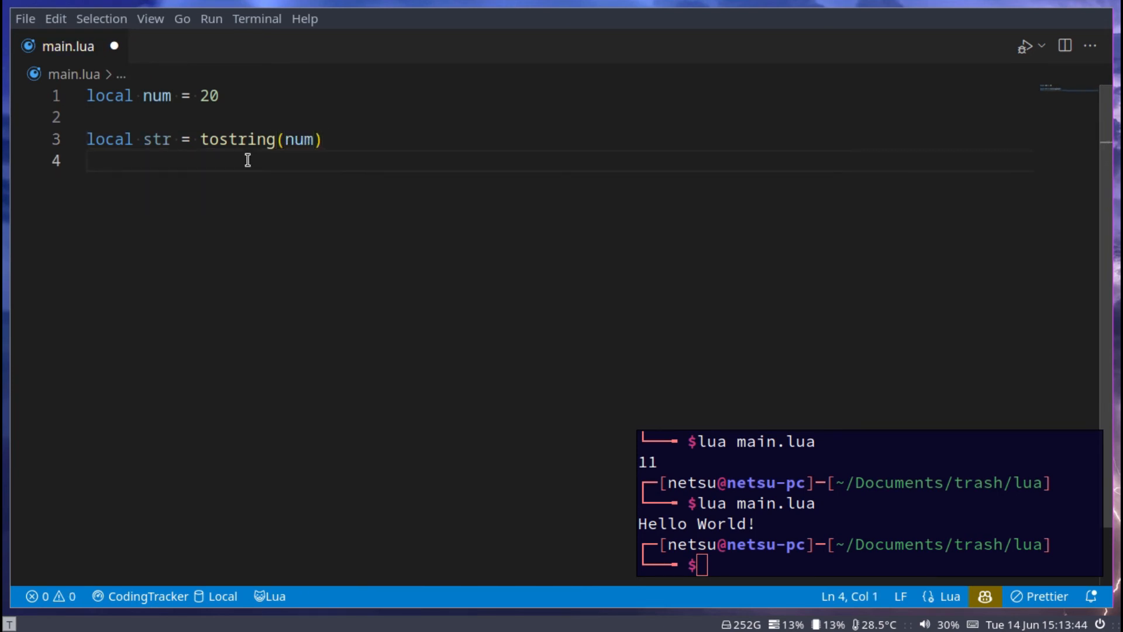
# Print type(num) and type(str) so the run shows number string
pyautogui.write('print(n)')
pyautogui.click(870, 565)
pyautogui.write('lua main.lua')
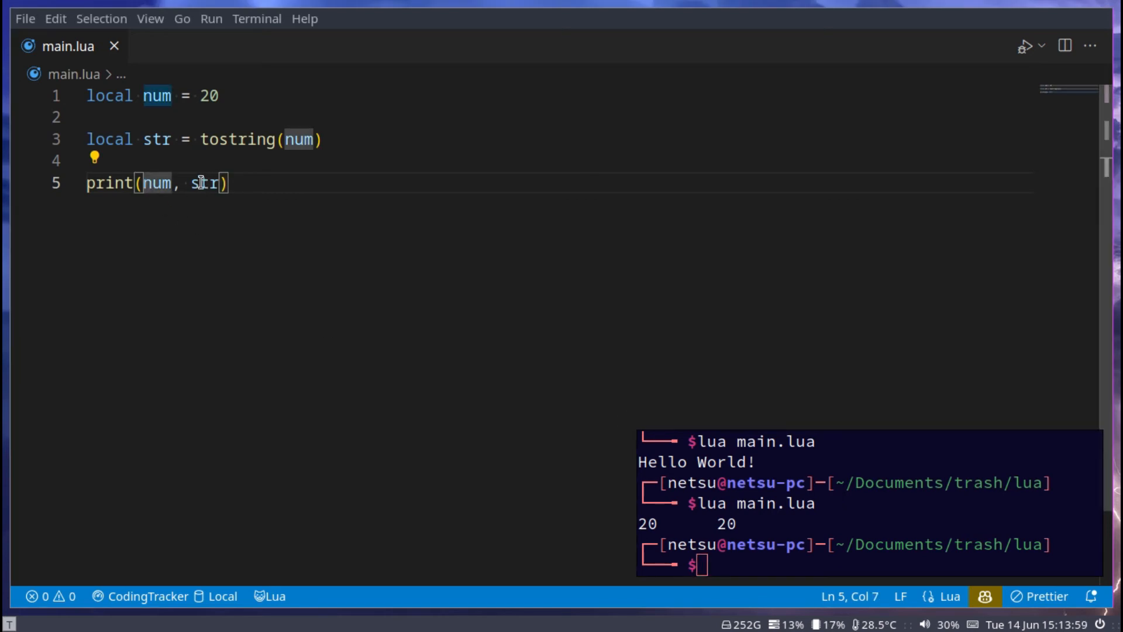
pyautogui.write('type(')
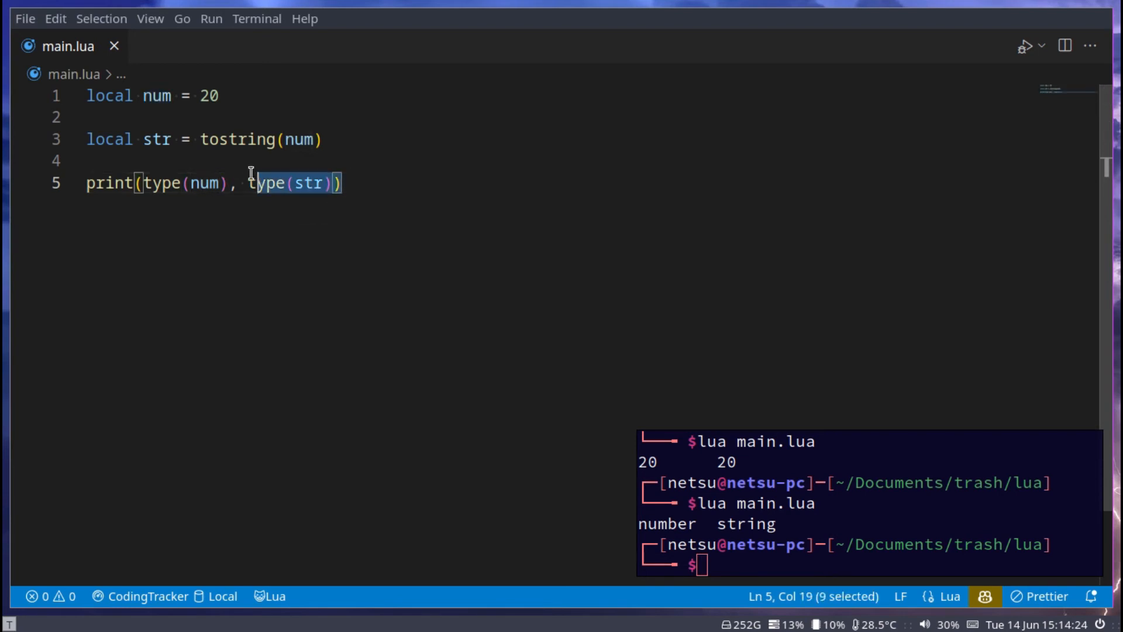
pyautogui.press('Ctrl+a')
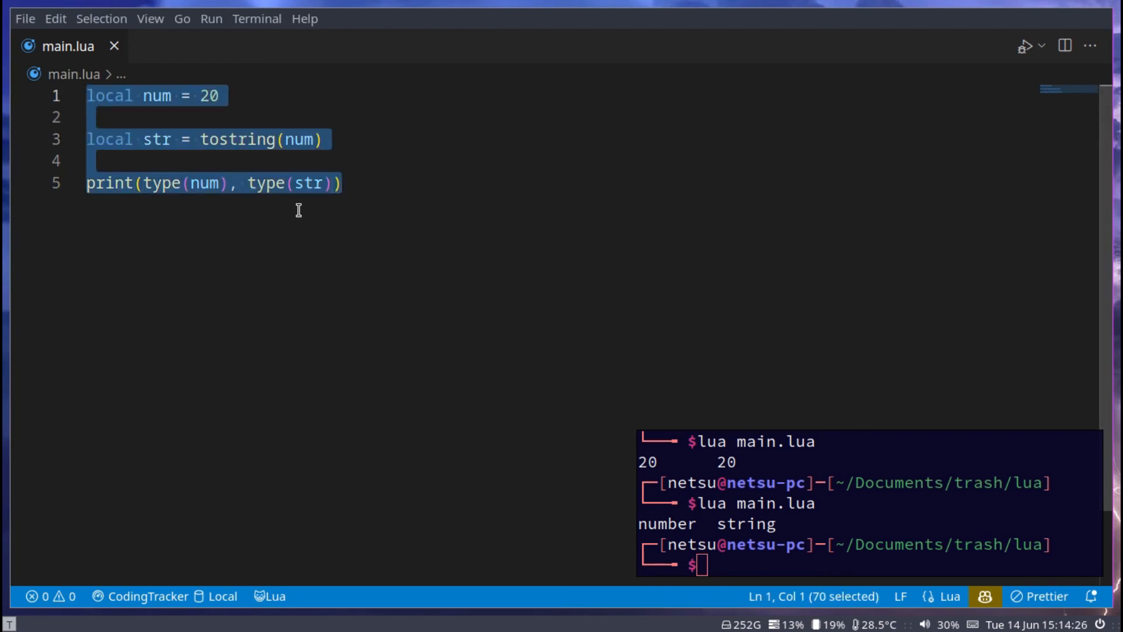
# Write print("Hello\nWorld\t, I am\v with newline, tab and vertical-tab escapes
pyautogui.write('print(')
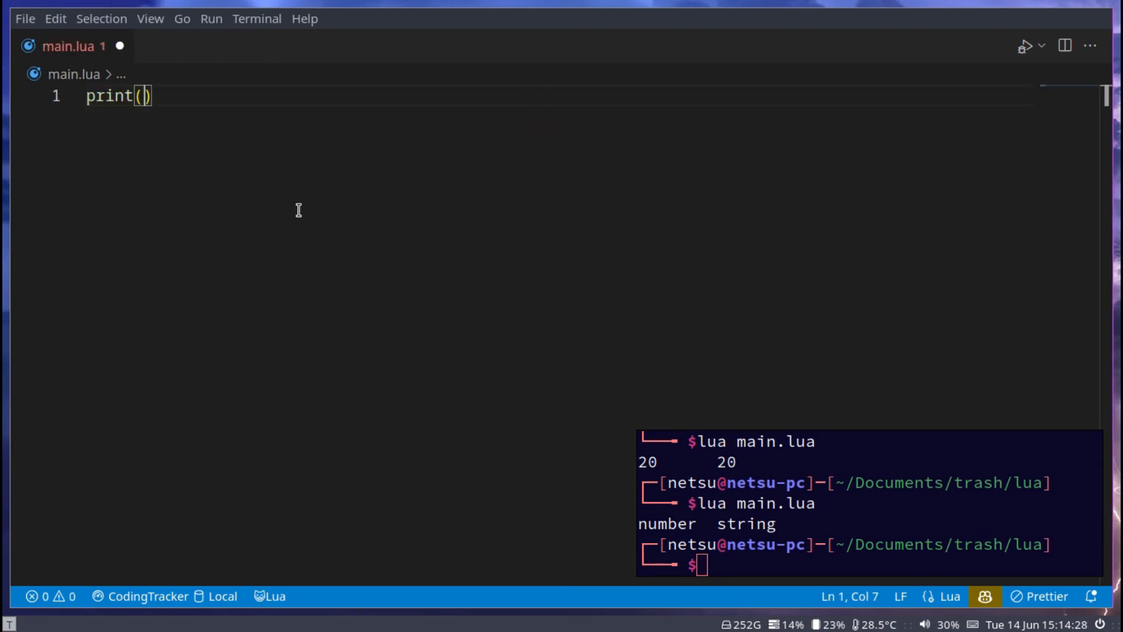
pyautogui.write('""')
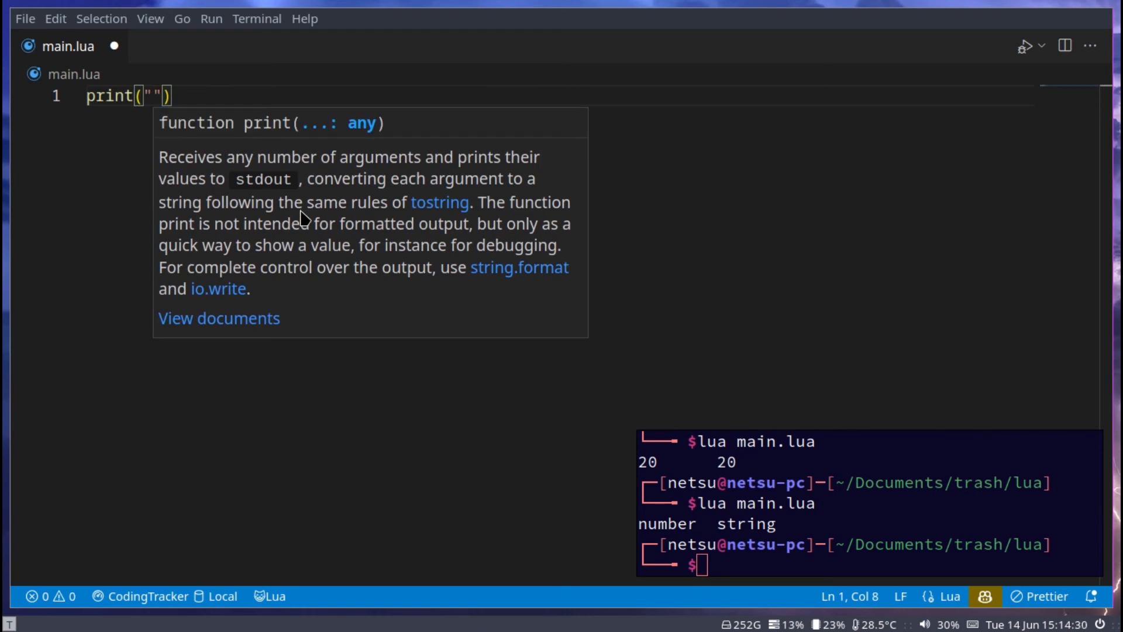
pyautogui.write('Hel')
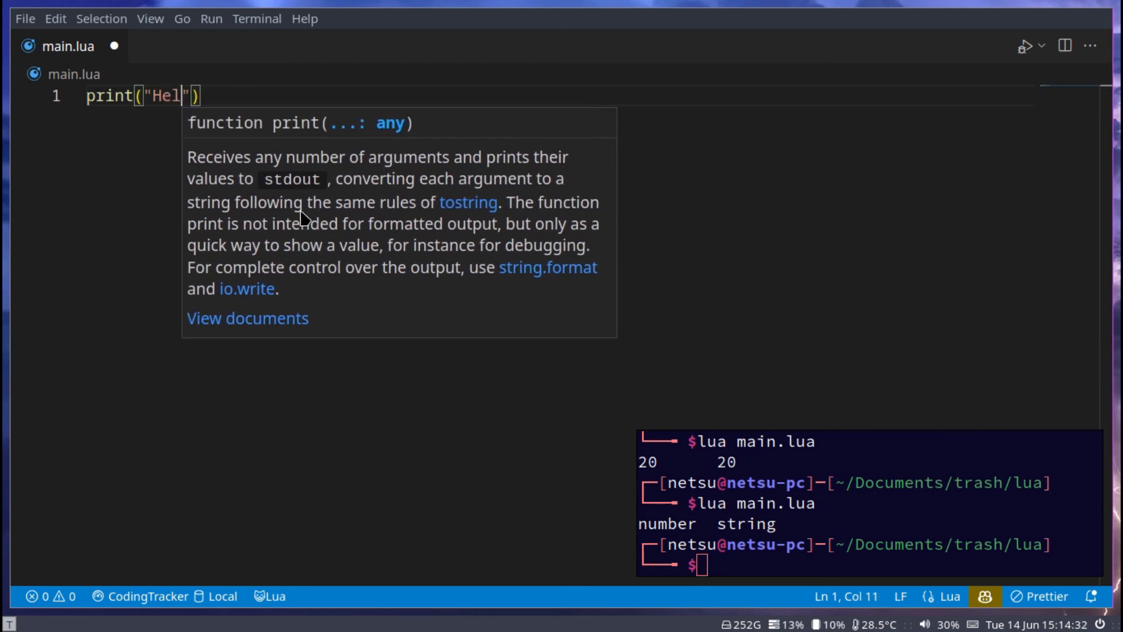
pyautogui.write('lo\\n')
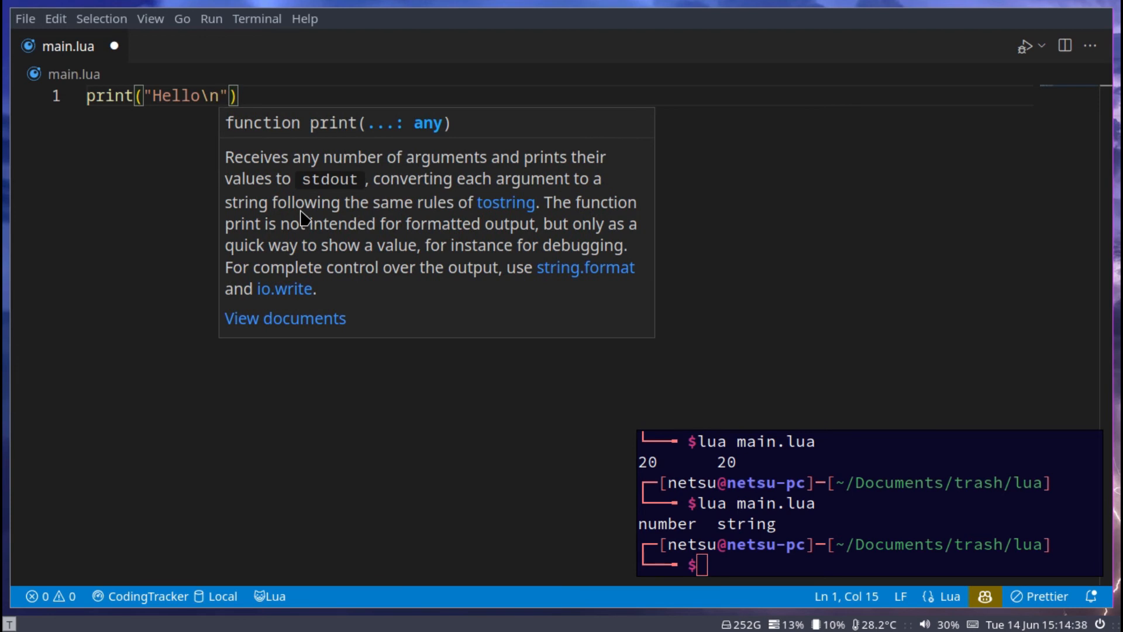
pyautogui.write('World')
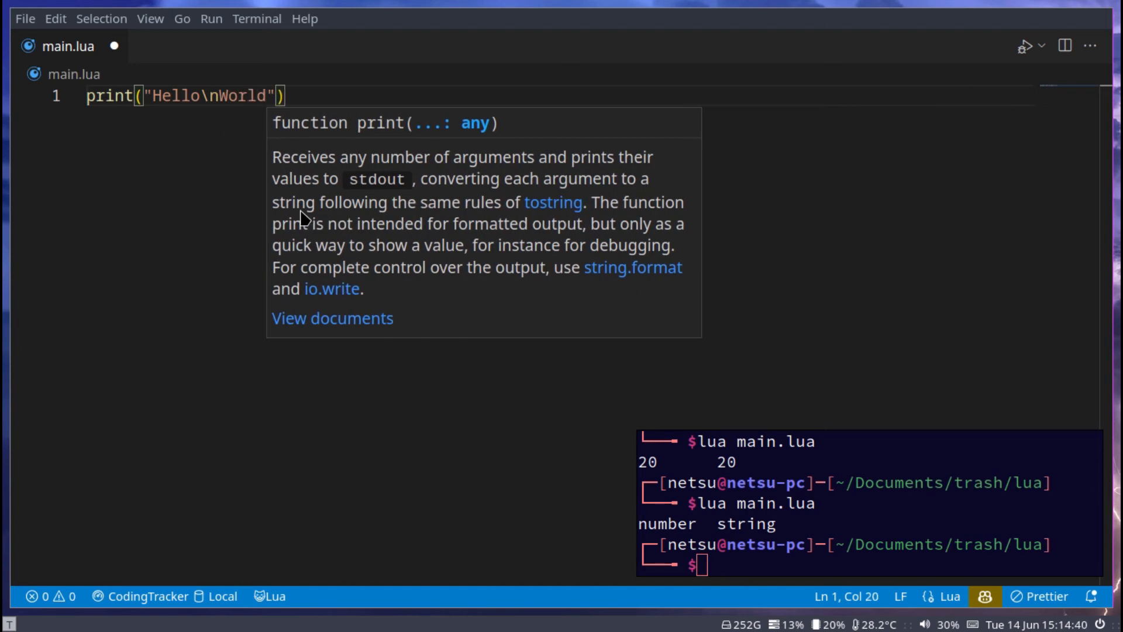
pyautogui.write('\\t')
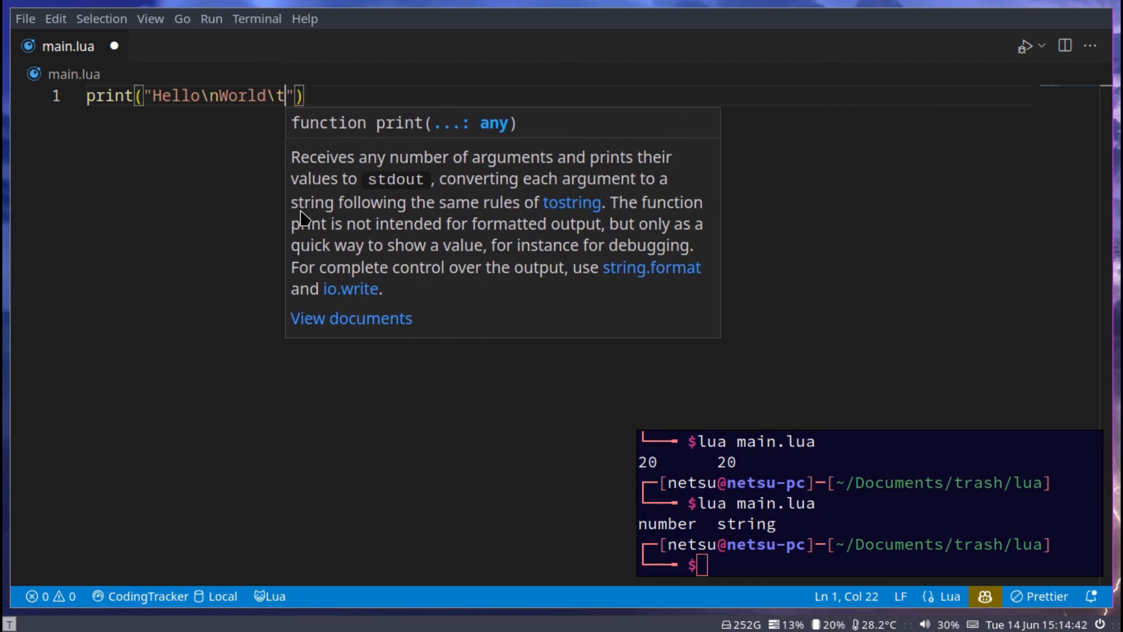
pyautogui.write('", "')
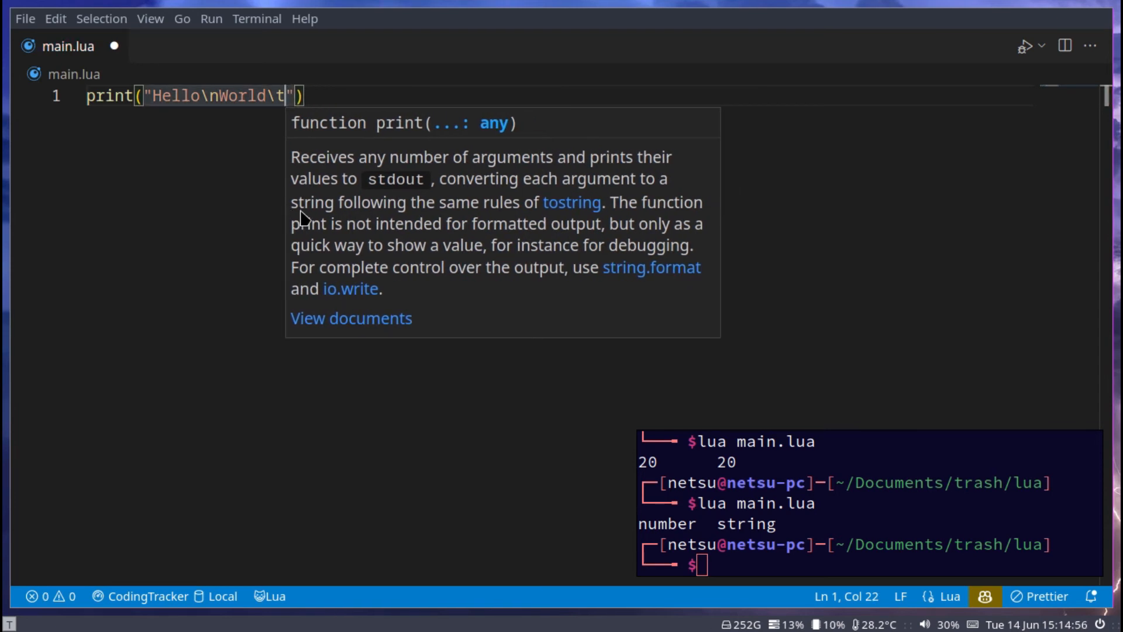
pyautogui.write('I am')
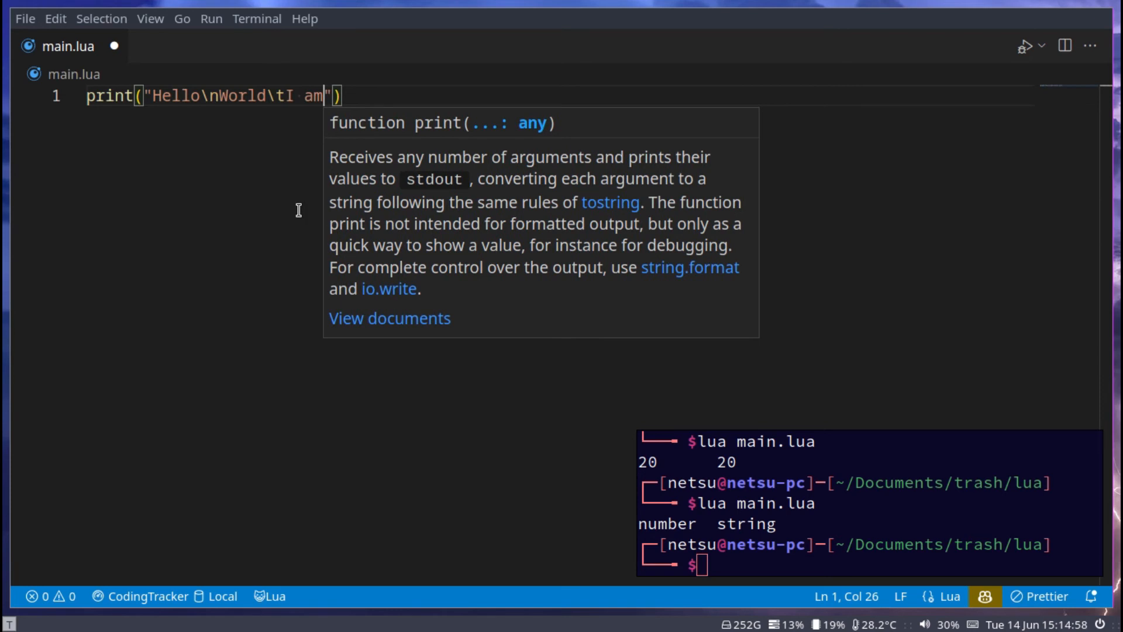
pyautogui.write('\\v')
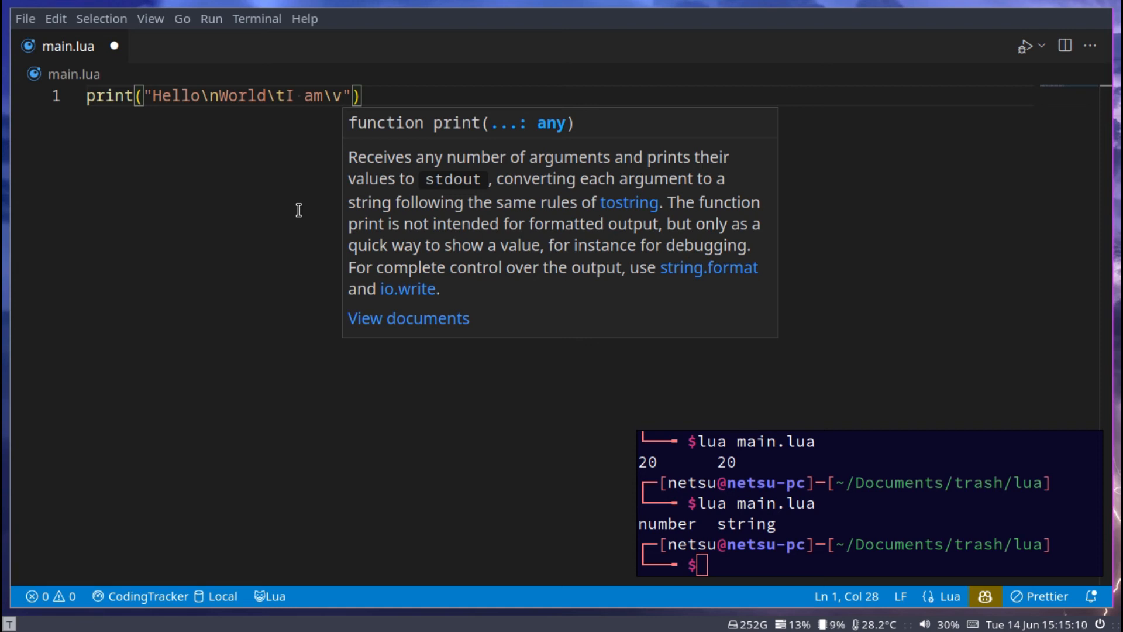
pyautogui.moveTo(350, 248)
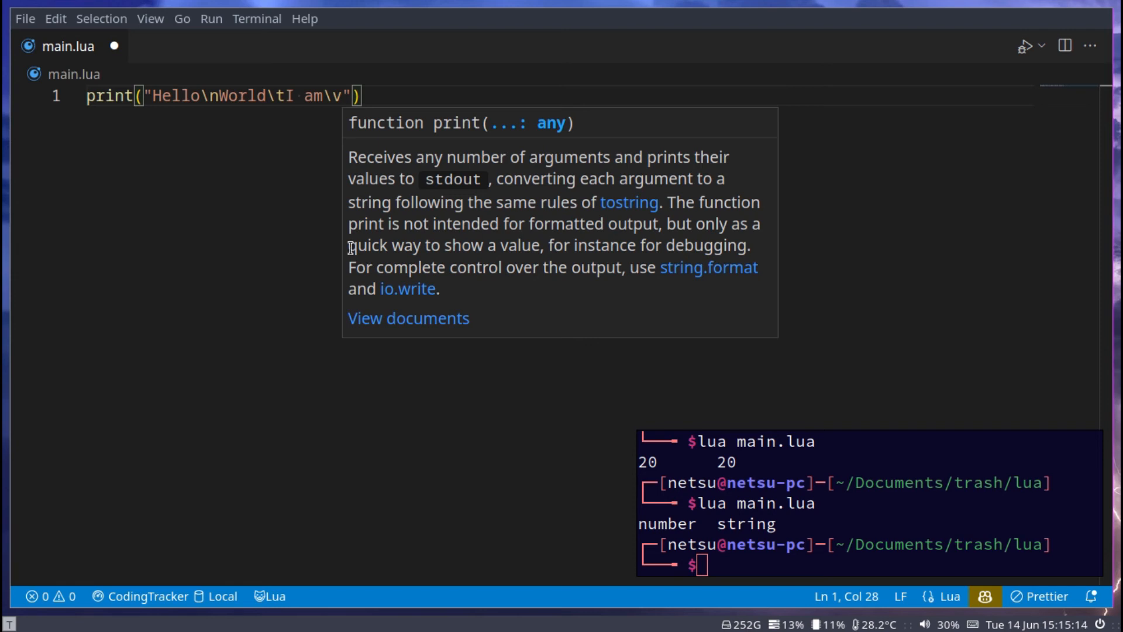
pyautogui.moveTo(293, 125)
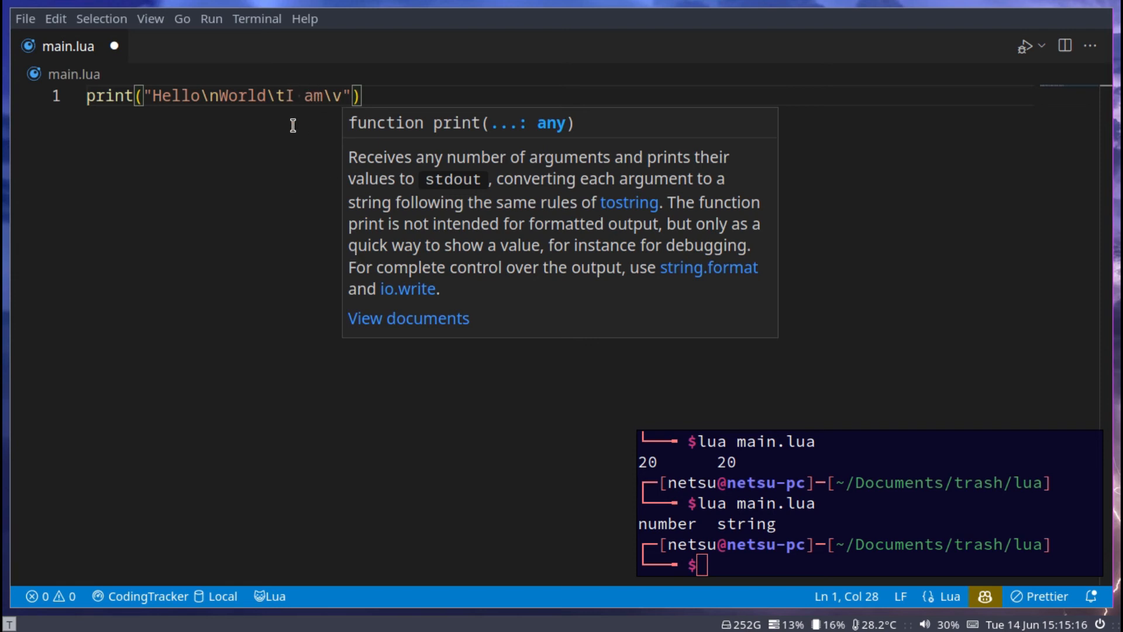
pyautogui.moveTo(515, 144)
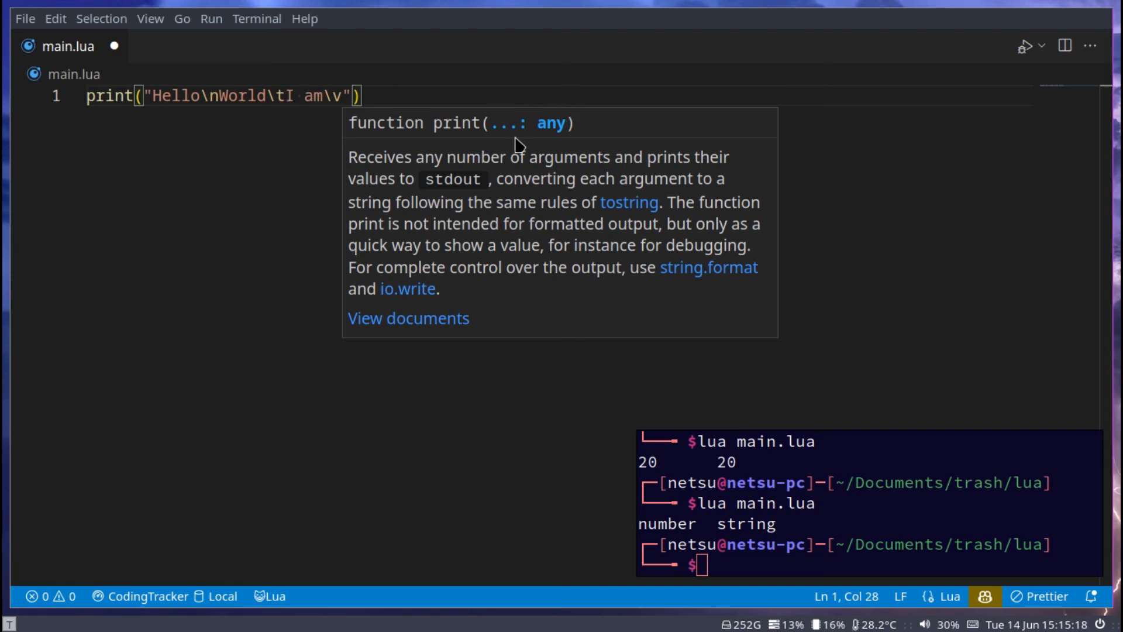
pyautogui.moveTo(205, 260)
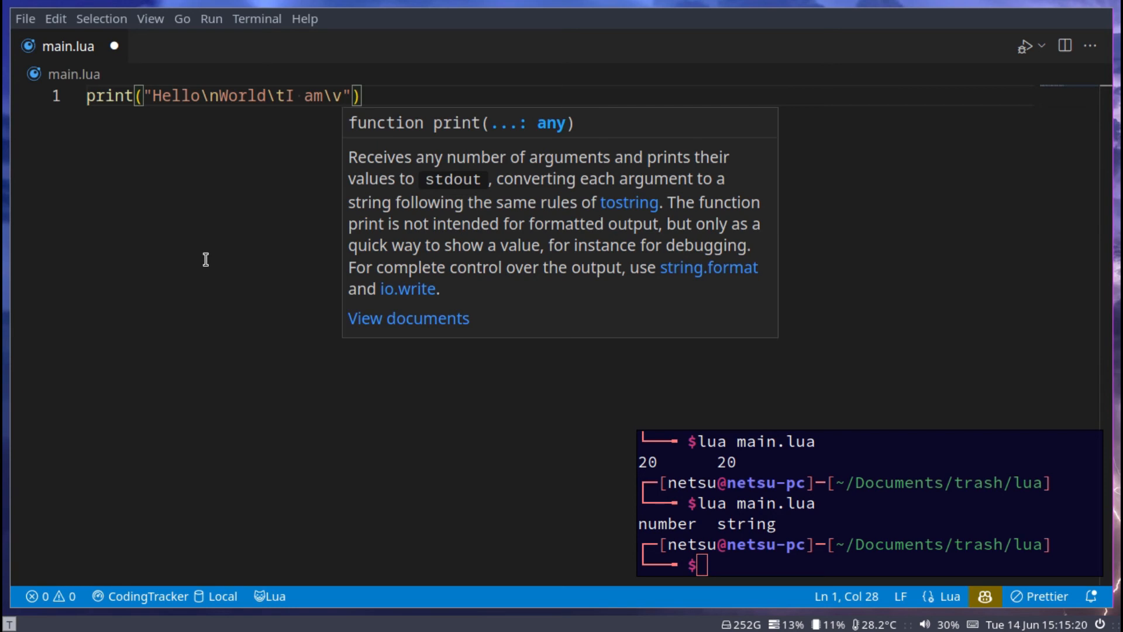
# Continue the string with almost 19\\20 and a closing quoted space
pyautogui.write('almost')
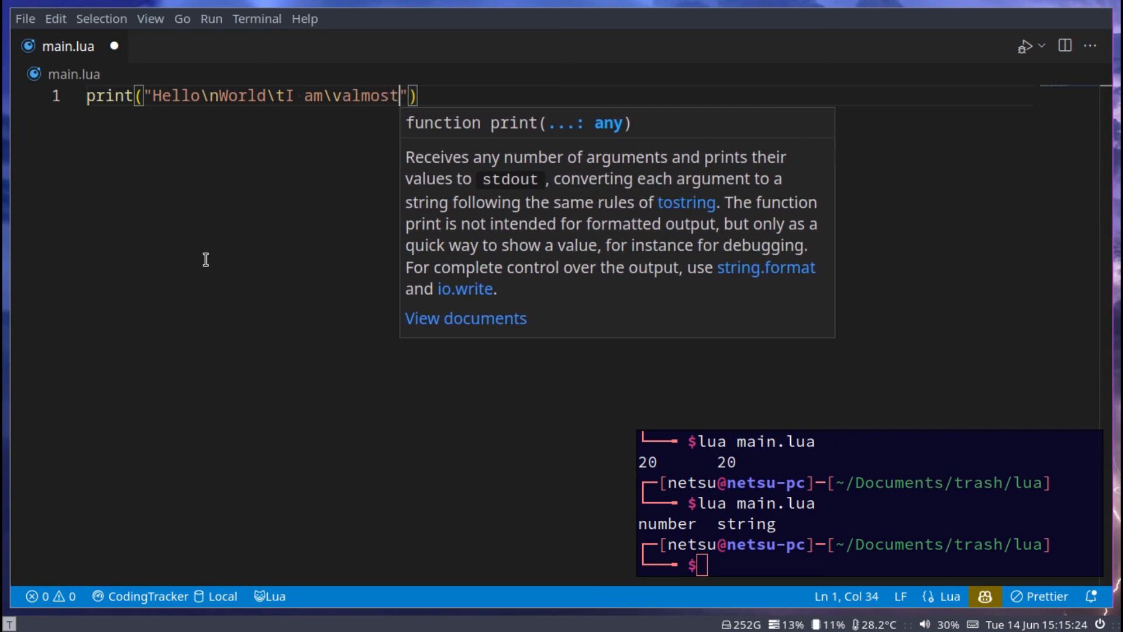
pyautogui.write('1')
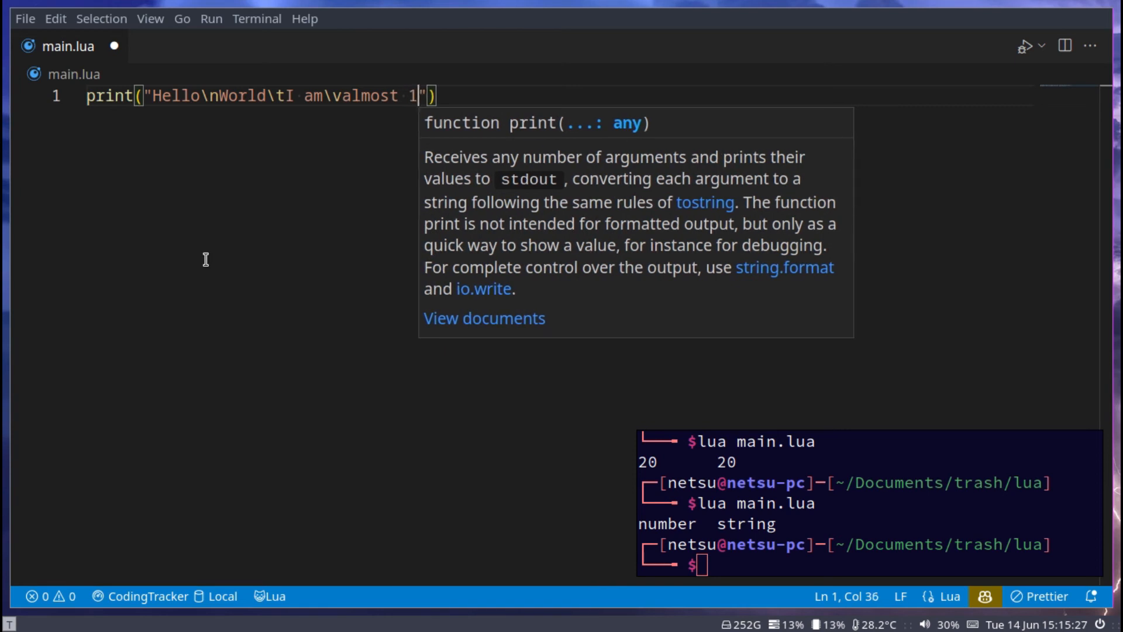
pyautogui.write('9\\\\')
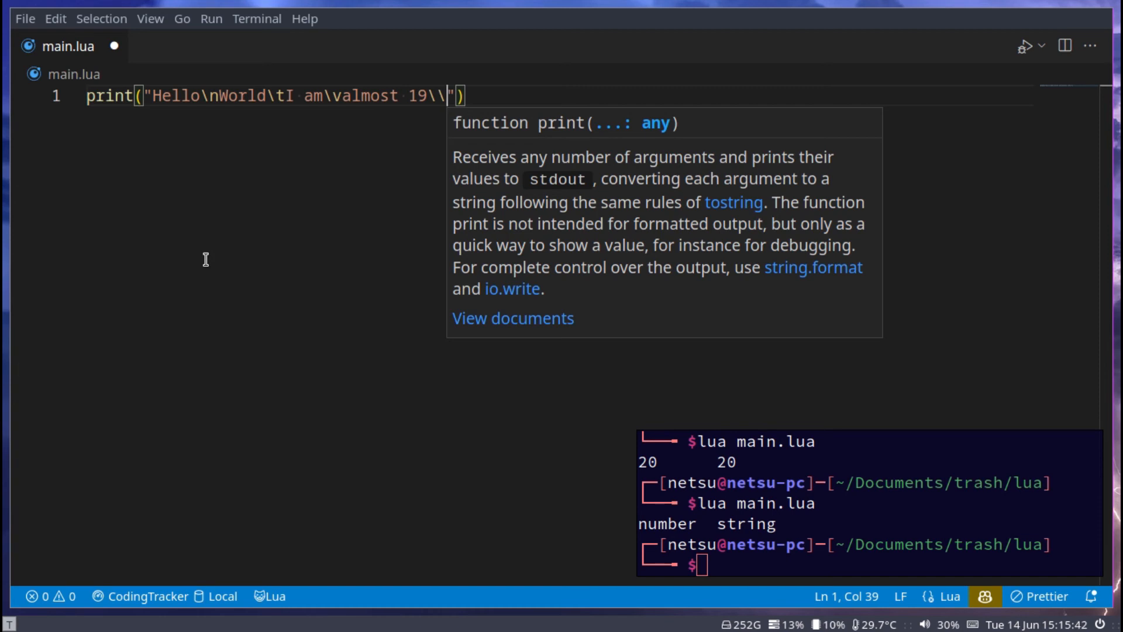
pyautogui.write('20')
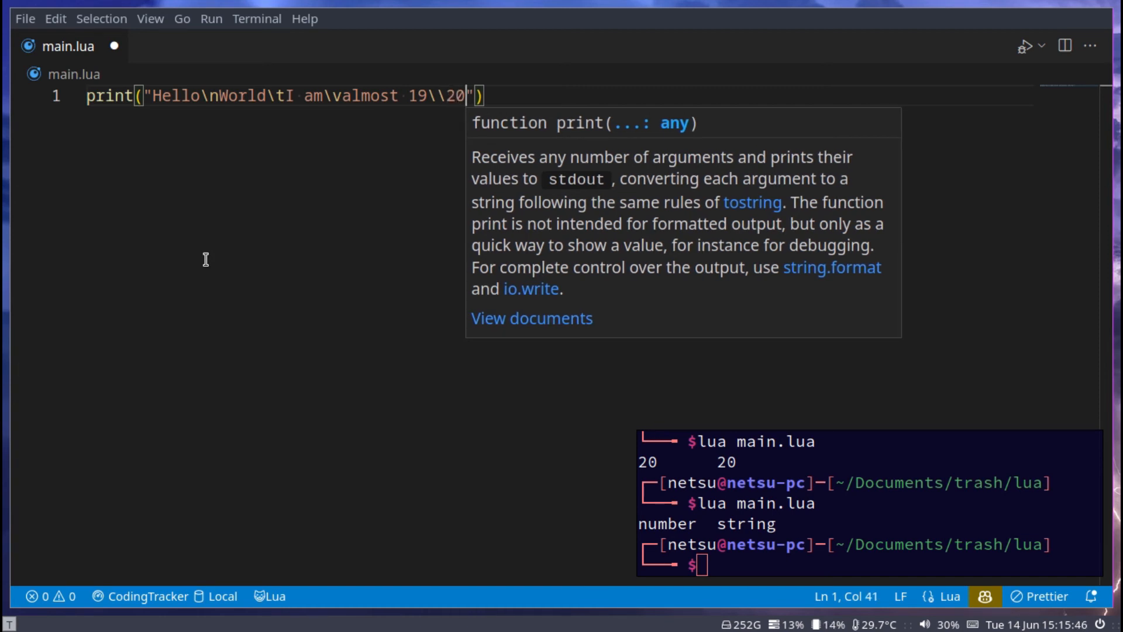
pyautogui.write('" "')
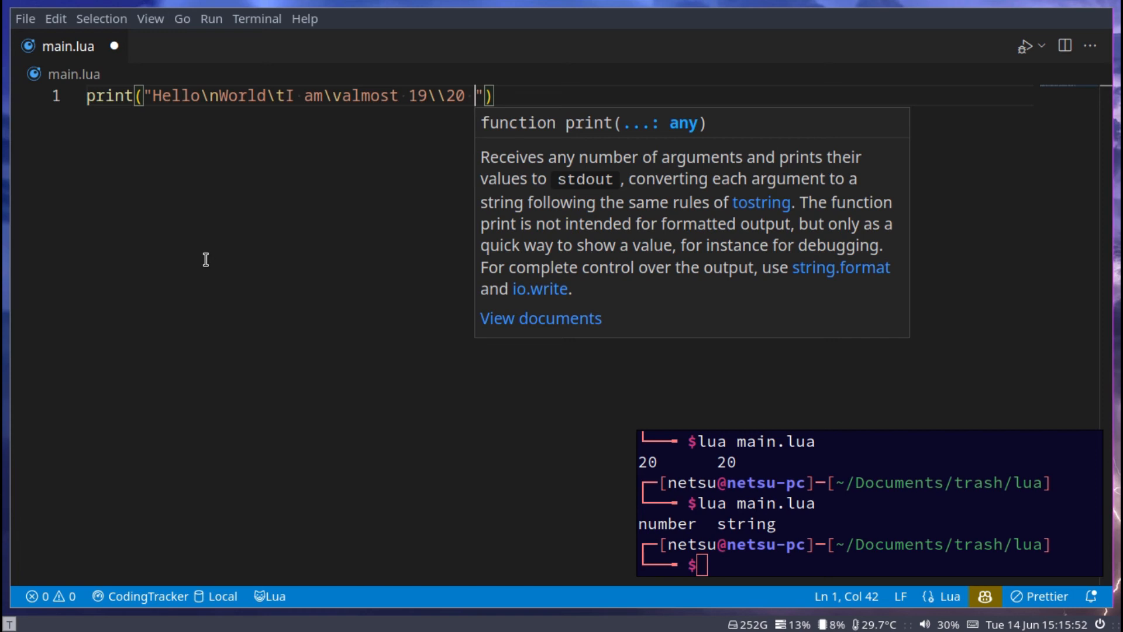
pyautogui.moveTo(135, 115)
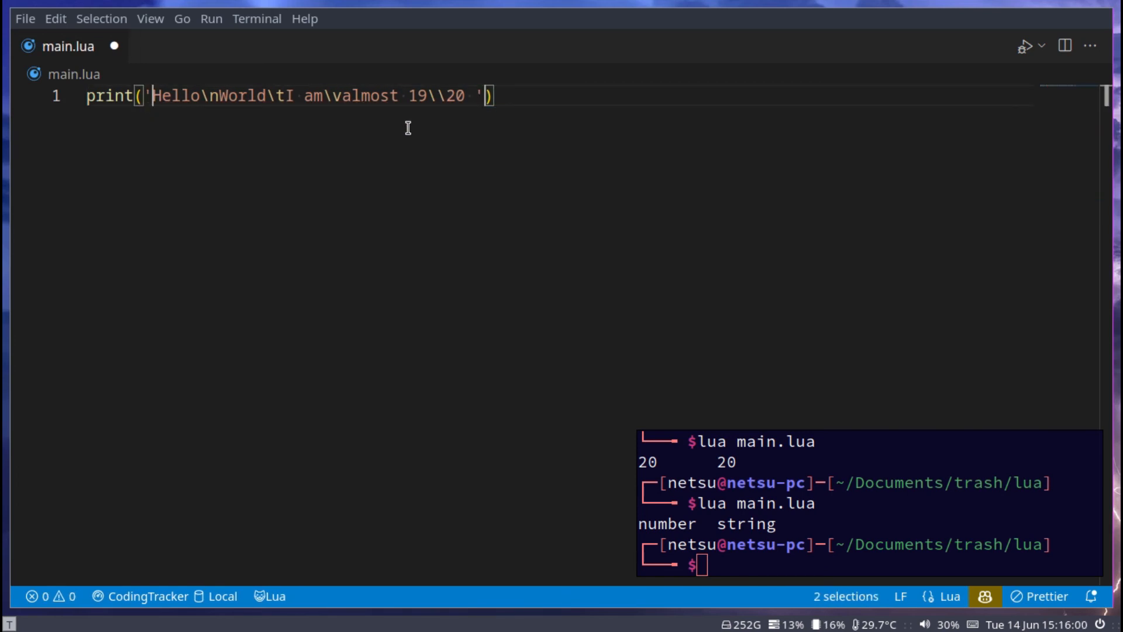
# Add escaped quotes around years at the end of the string and save main.lua
pyautogui.write('"')
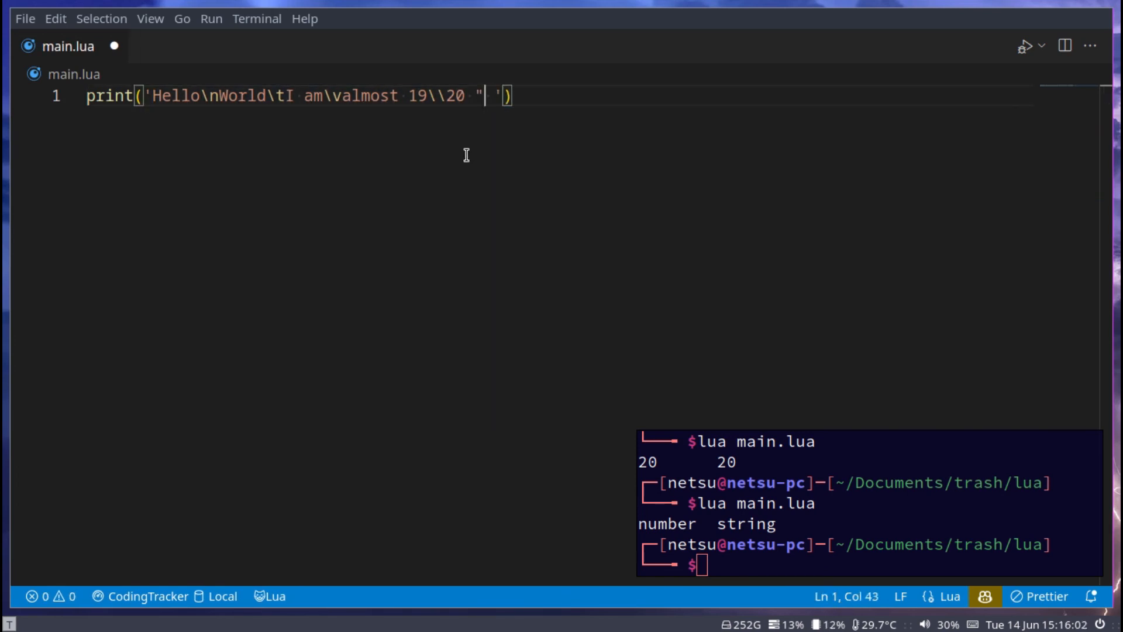
pyautogui.write('years')
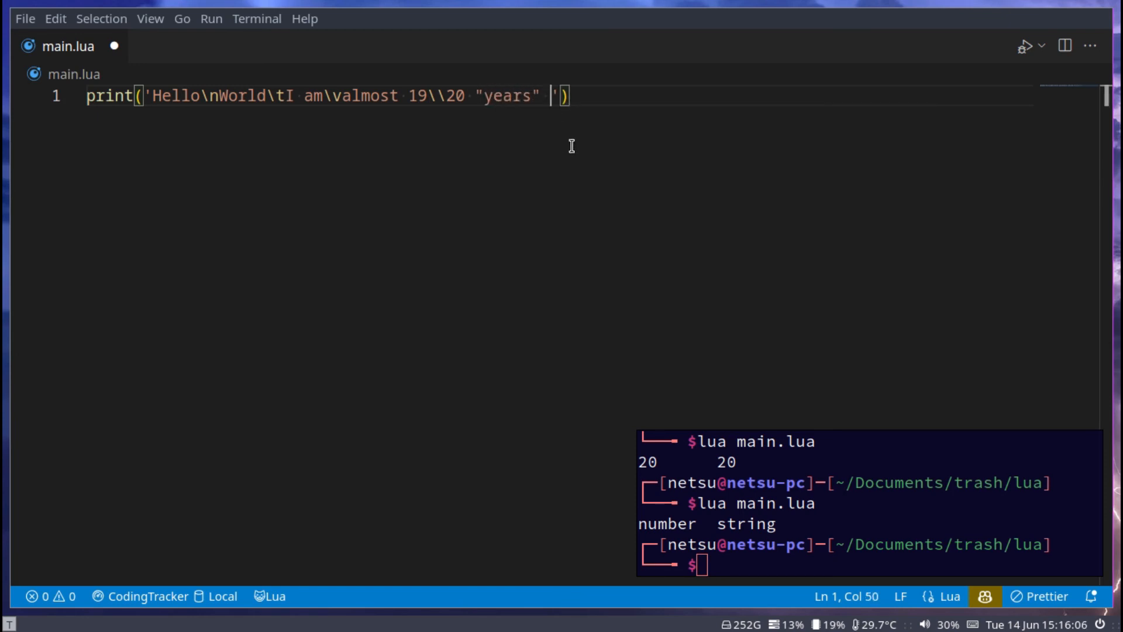
pyautogui.press('Backspace')
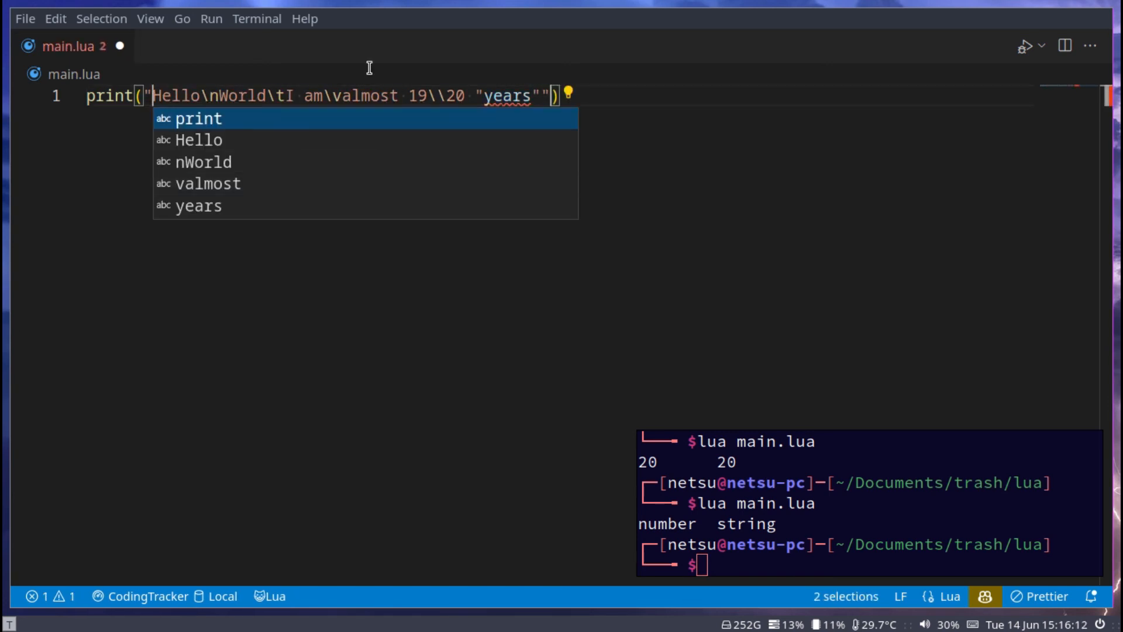
pyautogui.moveTo(477, 94)
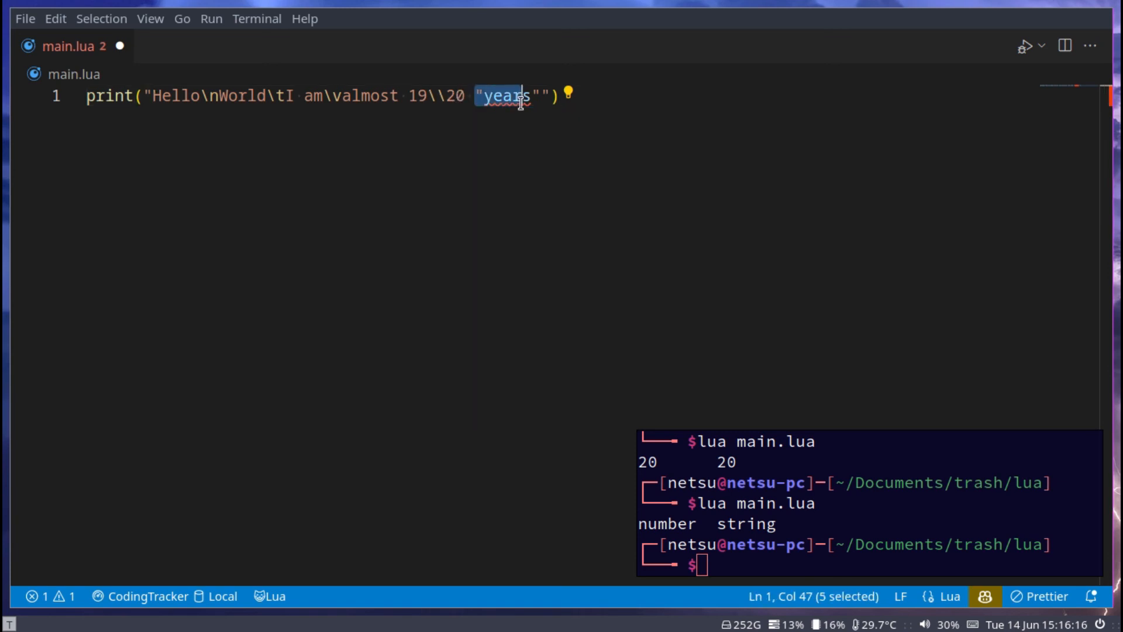
pyautogui.press('shift+right')
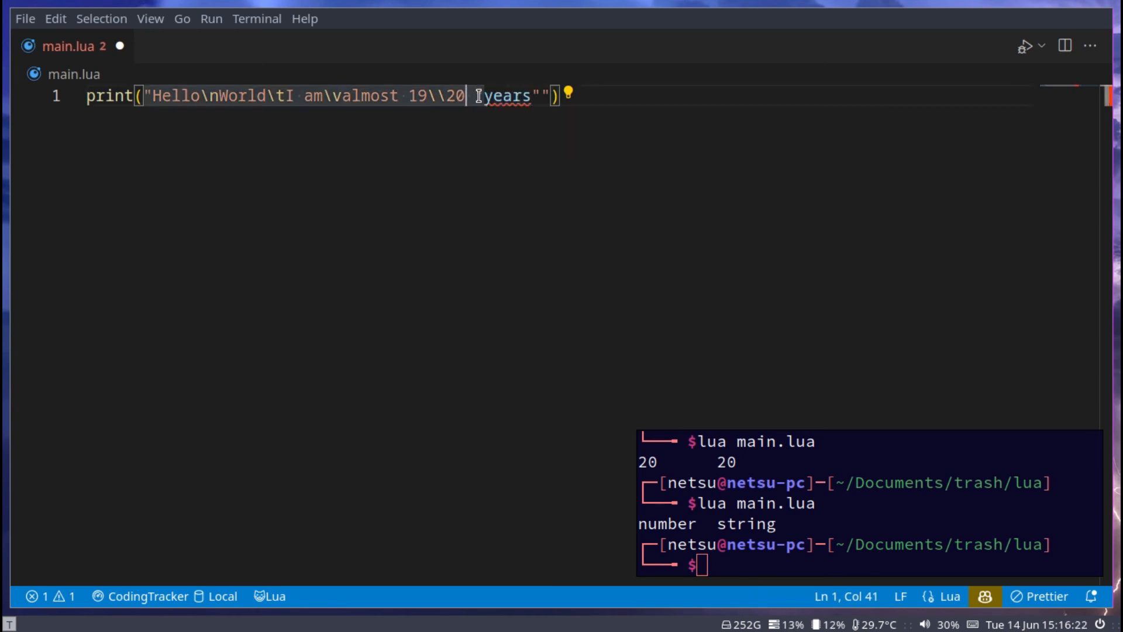
pyautogui.write('"')
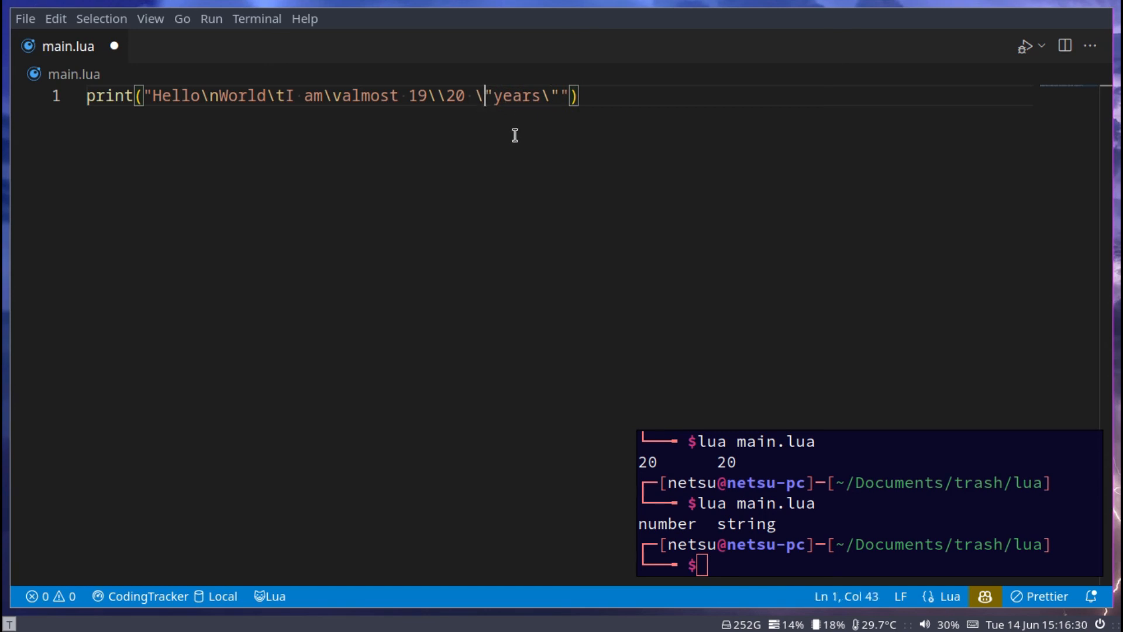
pyautogui.moveTo(562, 95)
pyautogui.write("'")
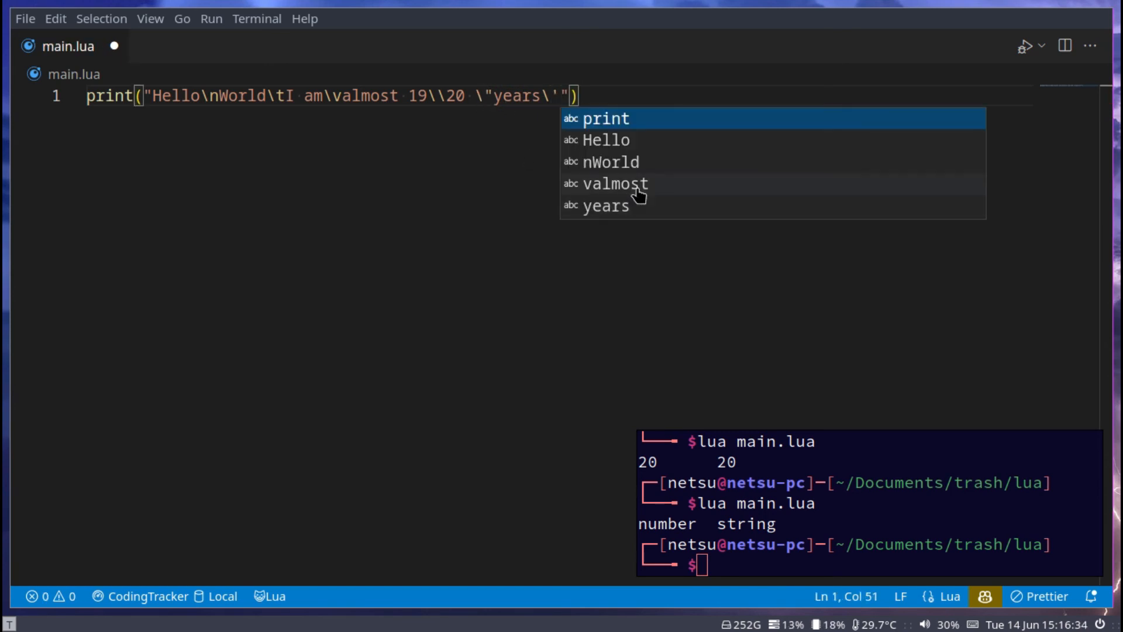
pyautogui.press('Escape')
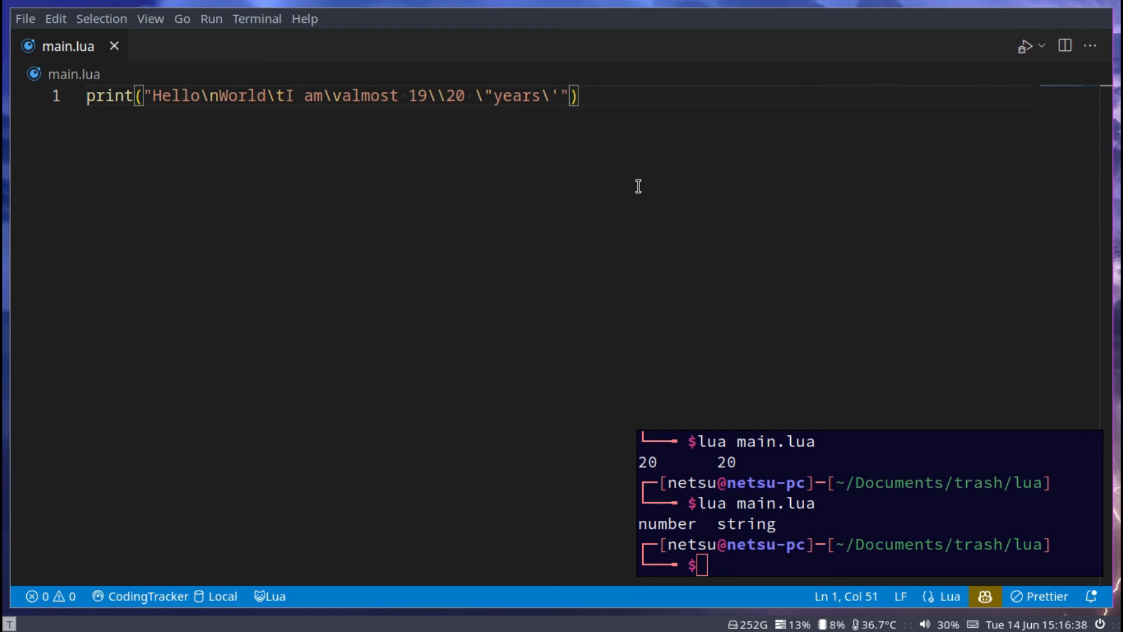
pyautogui.moveTo(492, 141)
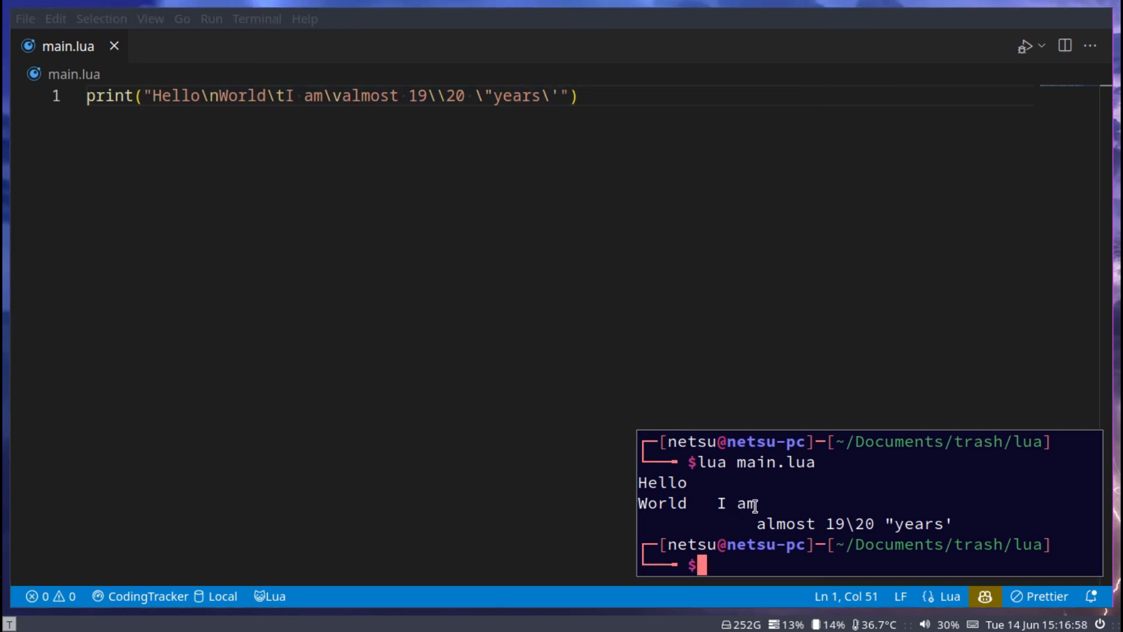
# Review the terminal output of lua main.lua showing the escaped-character lines
pyautogui.moveTo(756, 504); pyautogui.dragTo(754, 523)
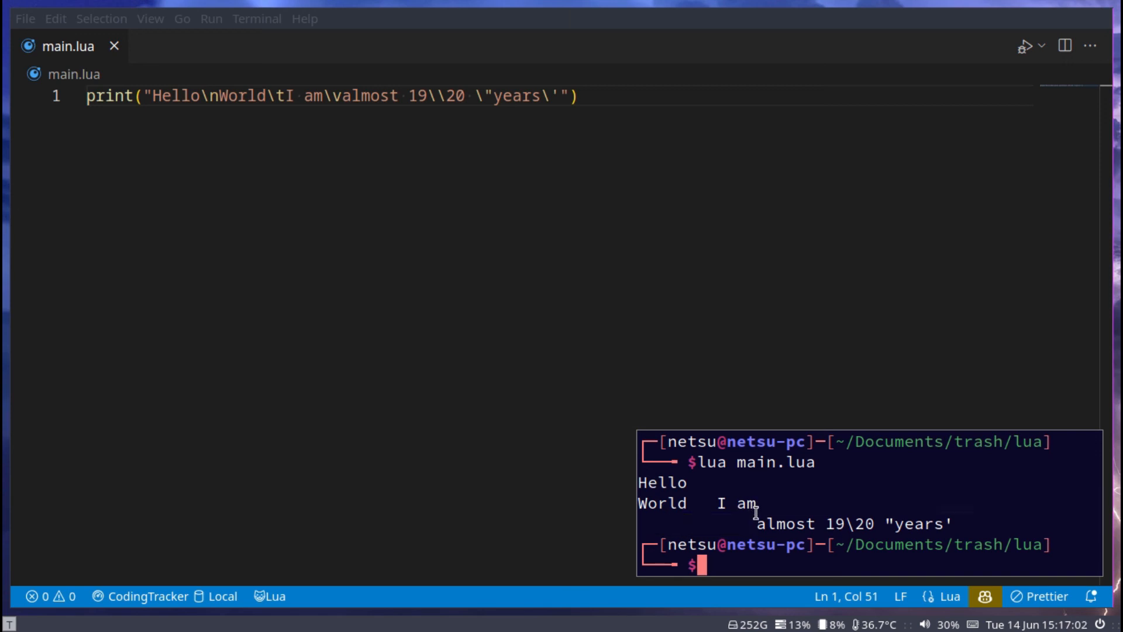
pyautogui.moveTo(881, 503)
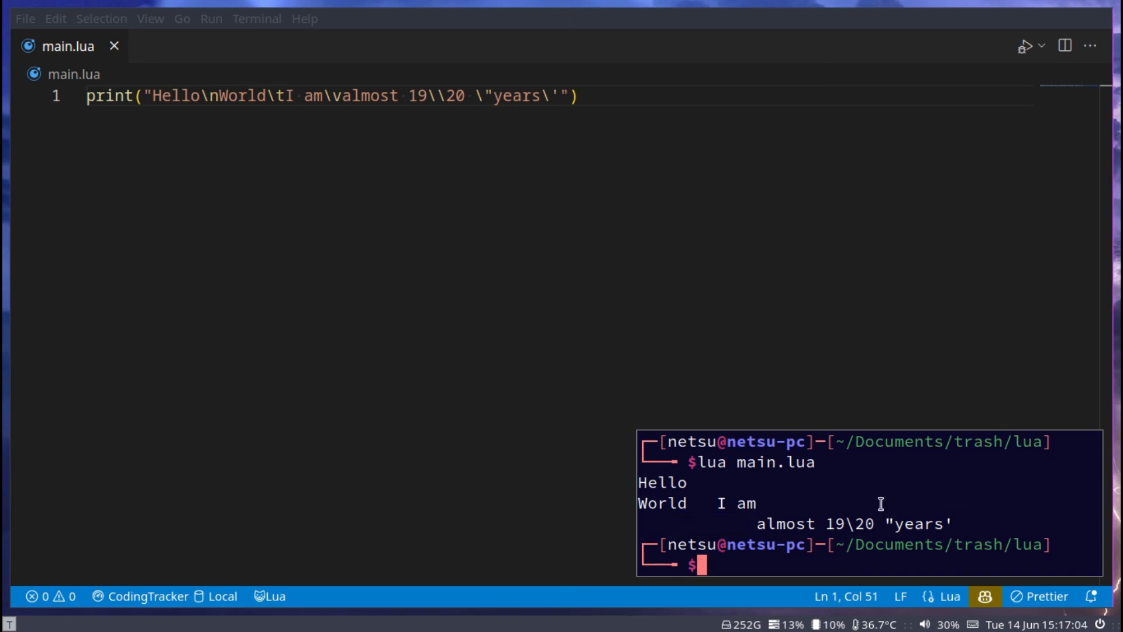
pyautogui.moveTo(760, 523)
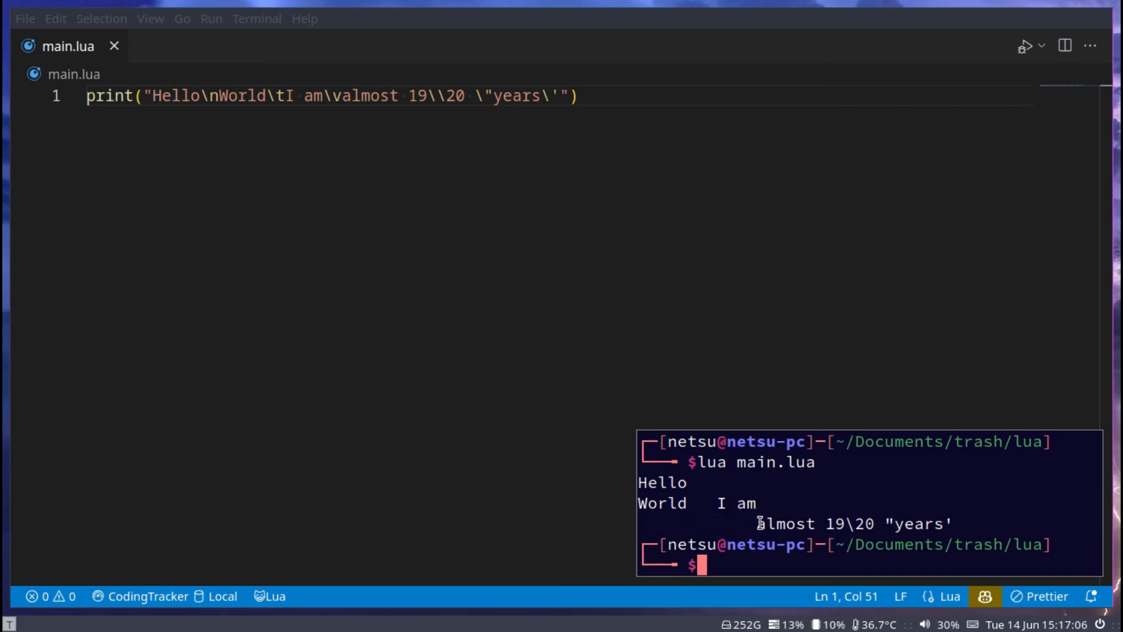
pyautogui.moveTo(865, 524)
pyautogui.write(' /')
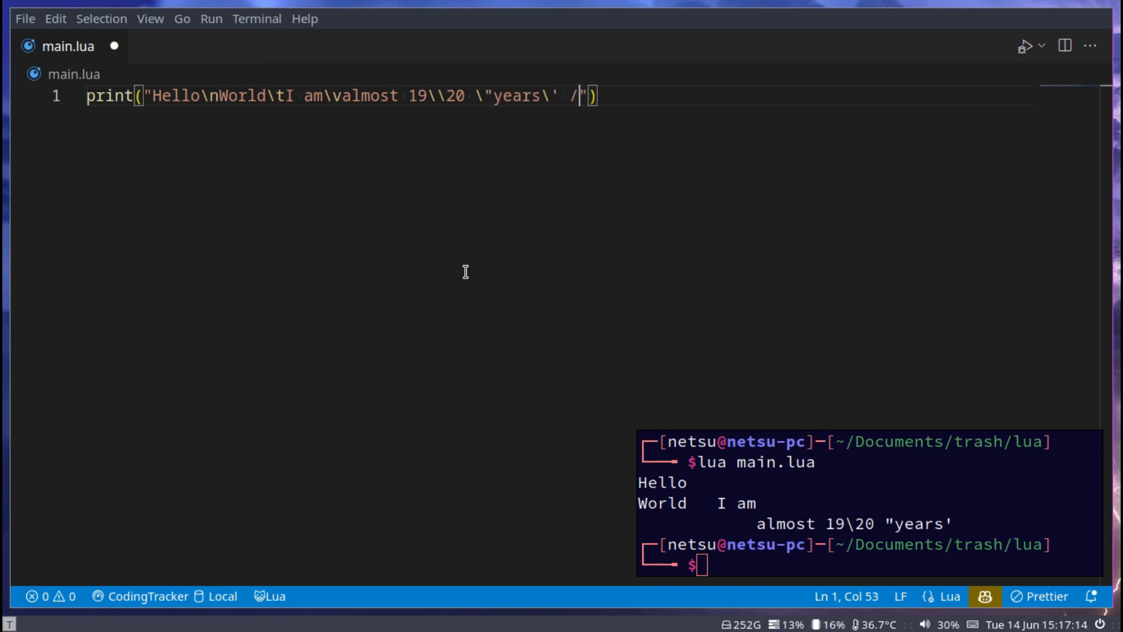
# Append an escaped backslash \\ to the end of the printed string
pyautogui.write('\\\\')
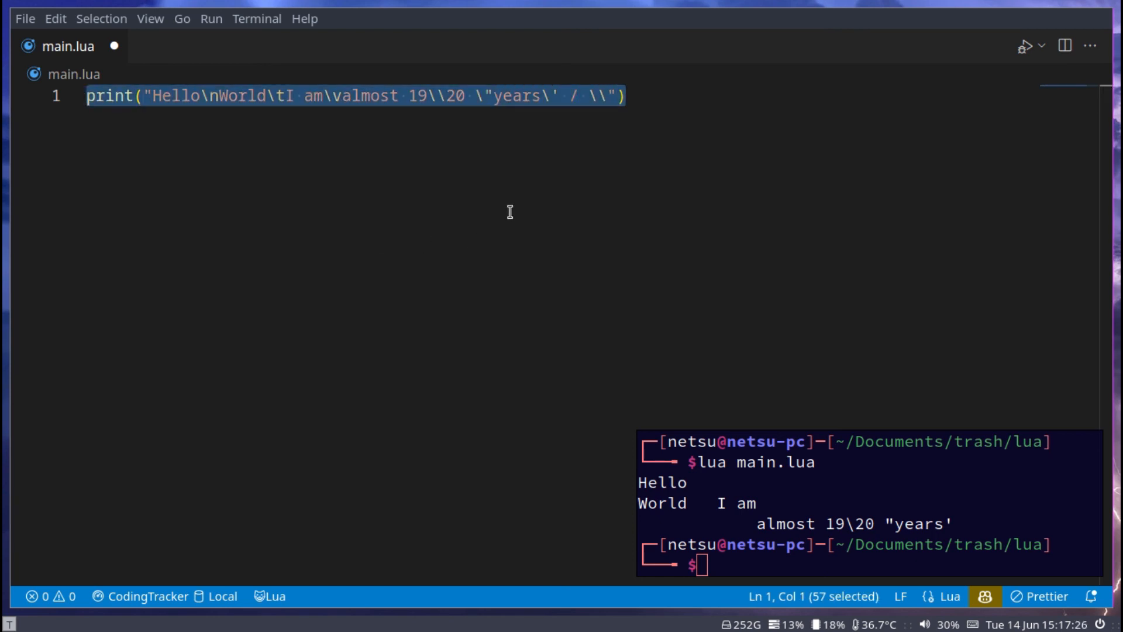
# Write local str = "Hello World!" followed by print(str) on the next line
pyautogui.write('local st')
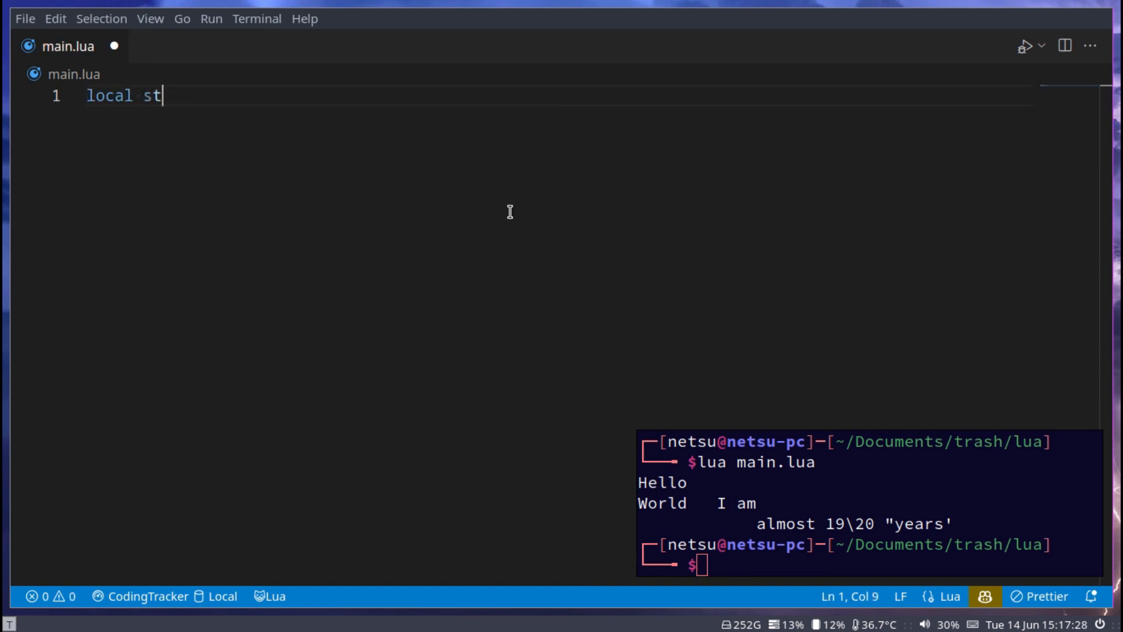
pyautogui.write('r =')
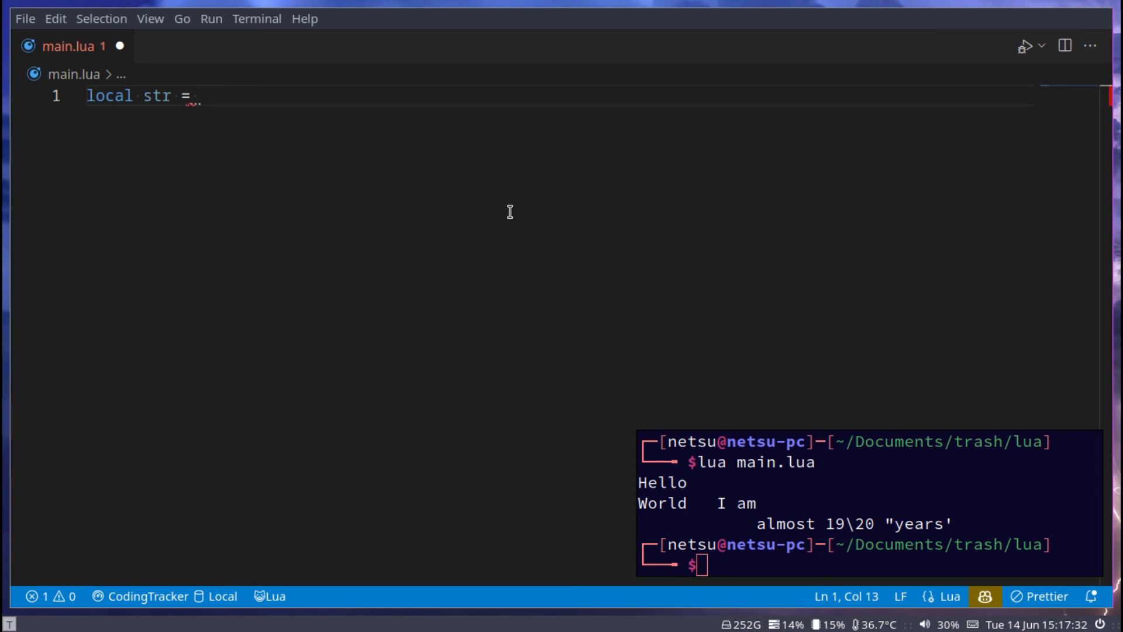
pyautogui.write('"Hello"')
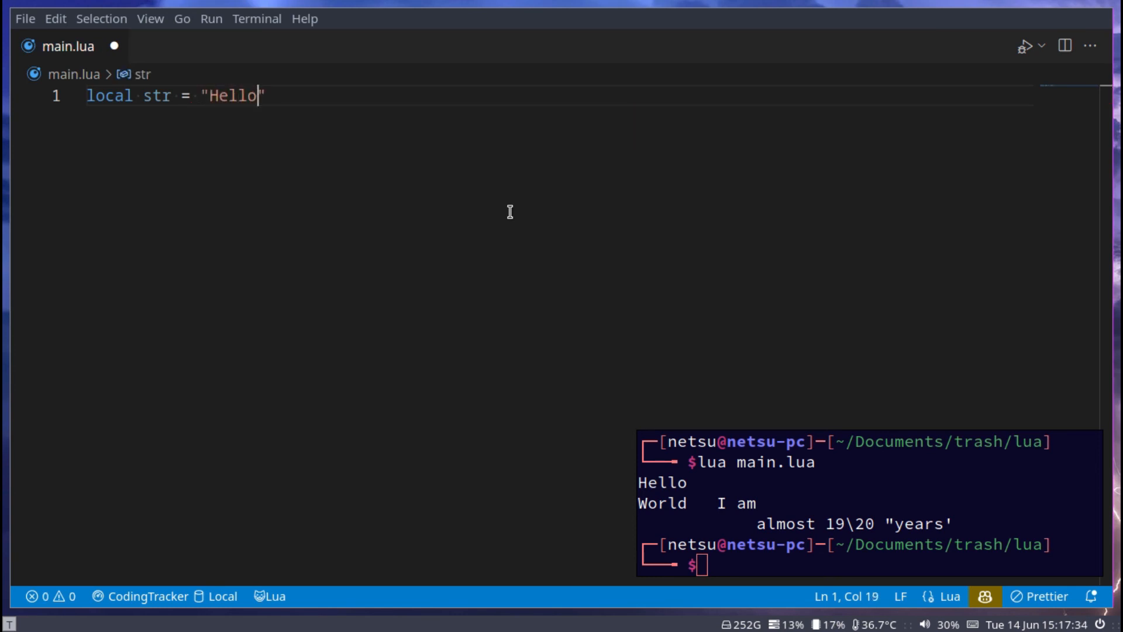
pyautogui.write('World!"')
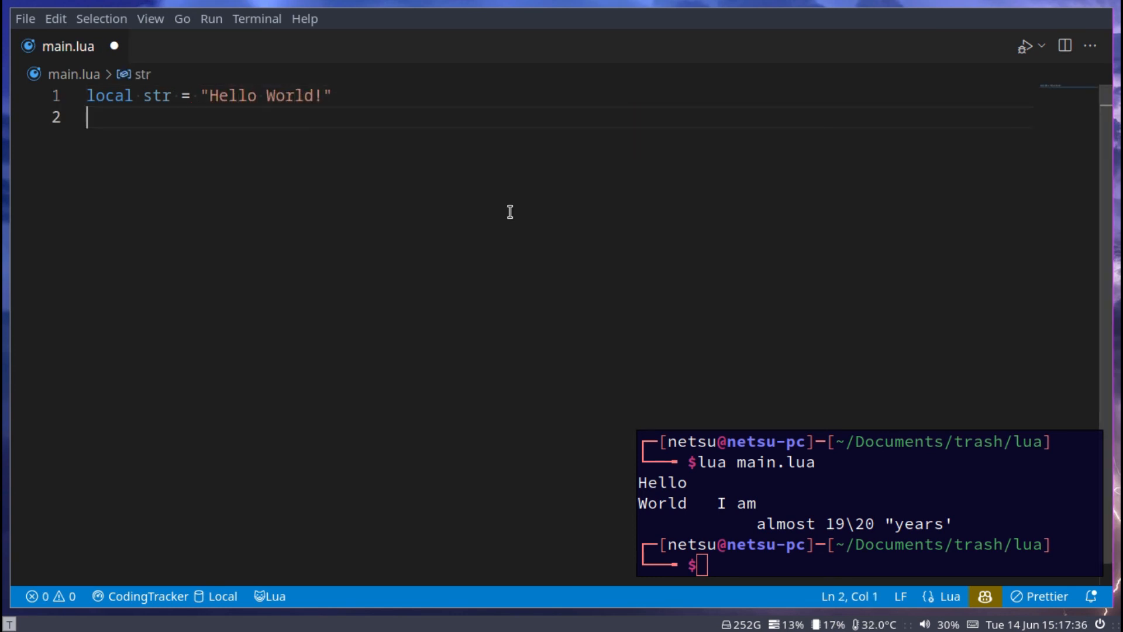
pyautogui.write('print(str')
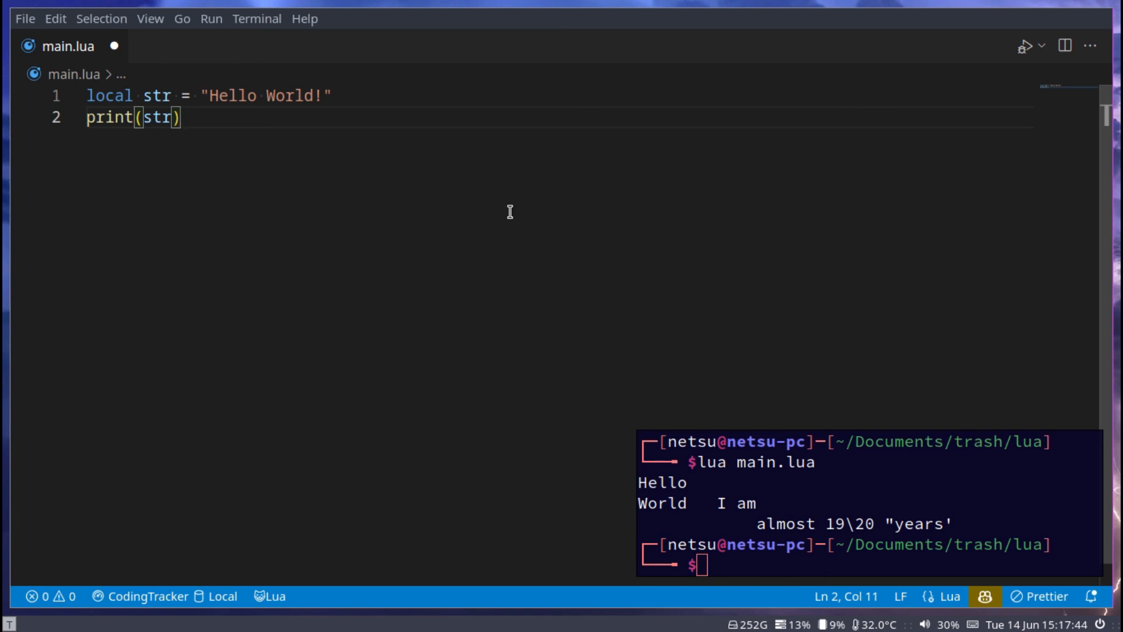
pyautogui.press('Enter')
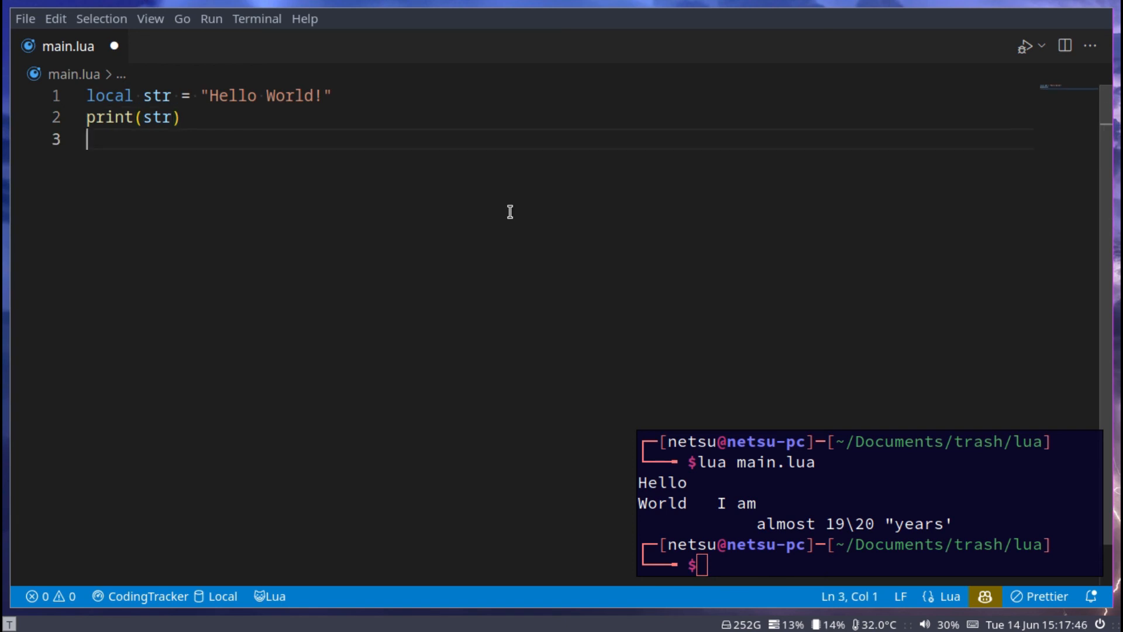
# Add print(string.lower(str)) and print(string.upper(str)) lines for str
pyautogui.write('print(')
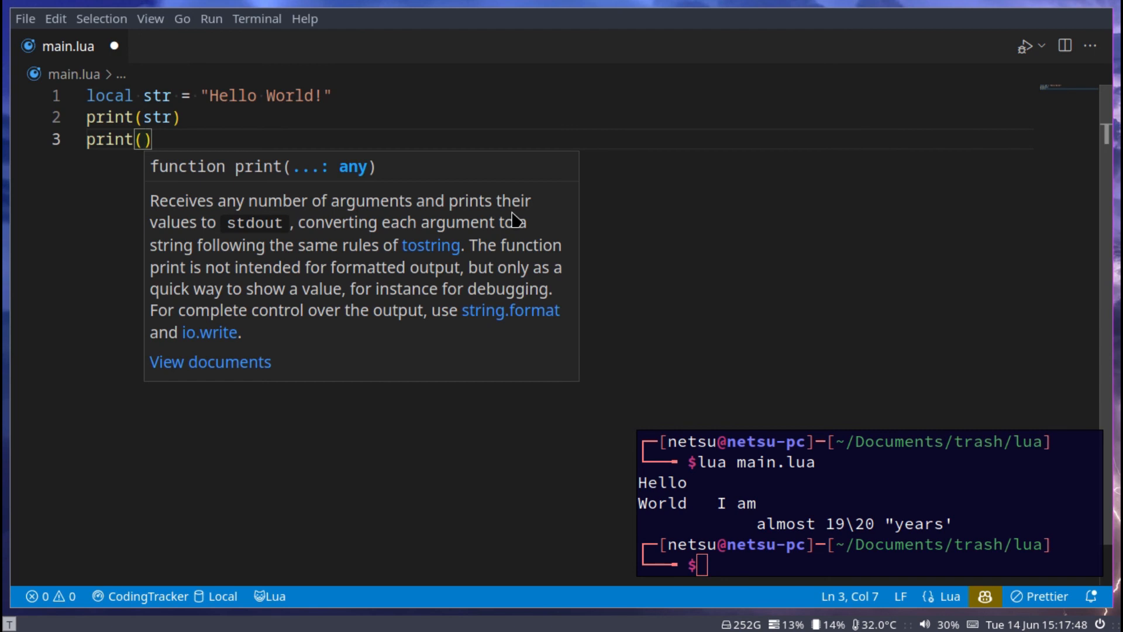
pyautogui.write('sting')
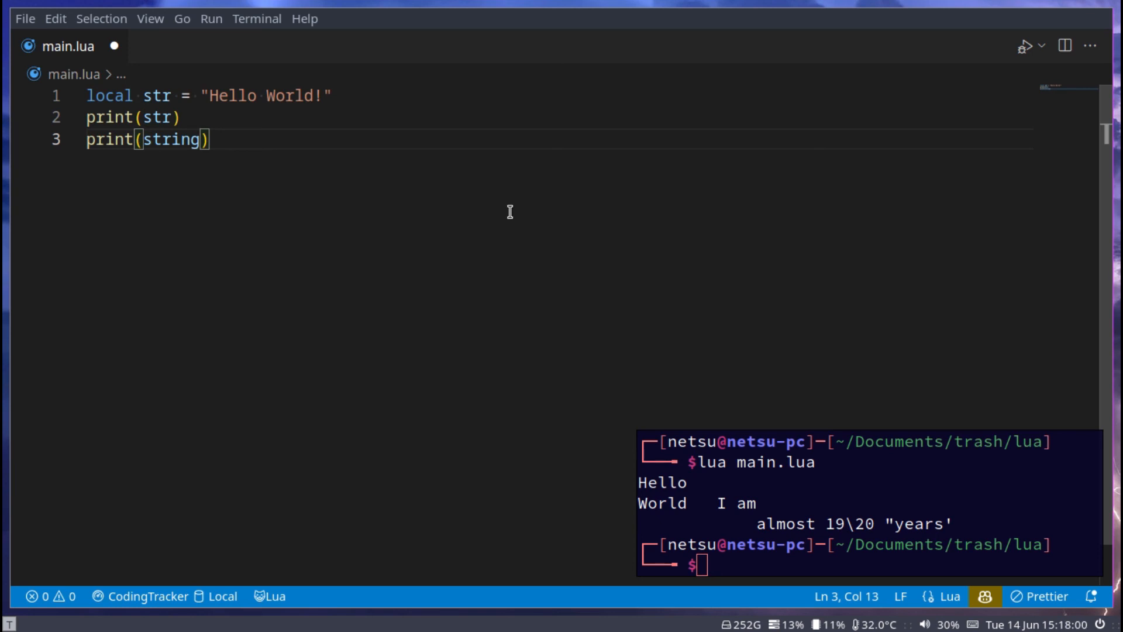
pyautogui.write('.lower')
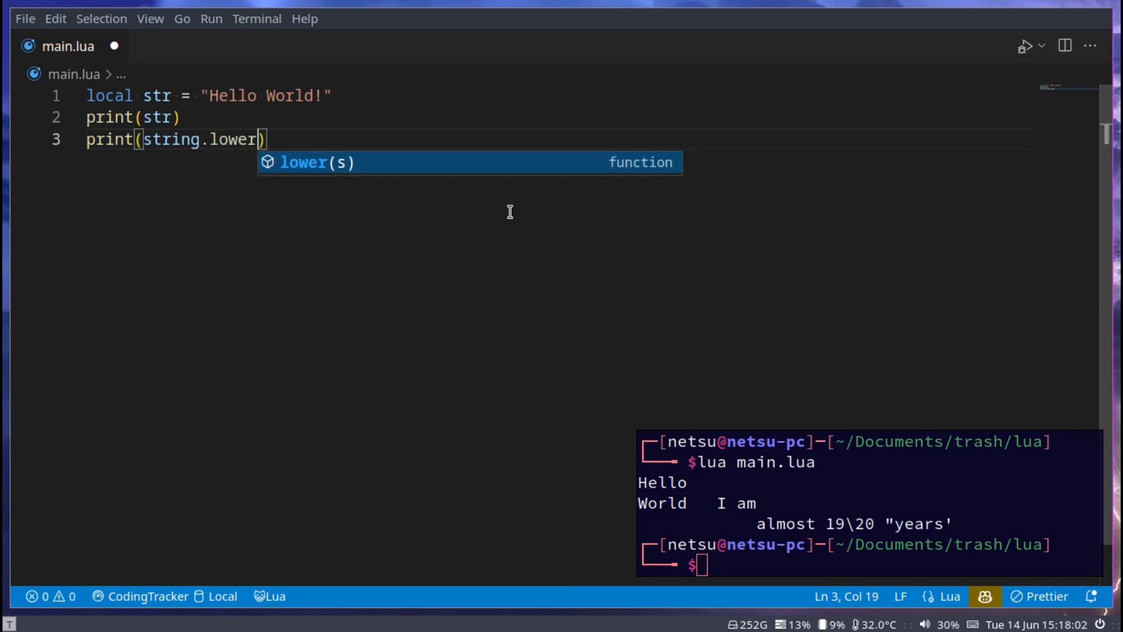
pyautogui.write('(a')
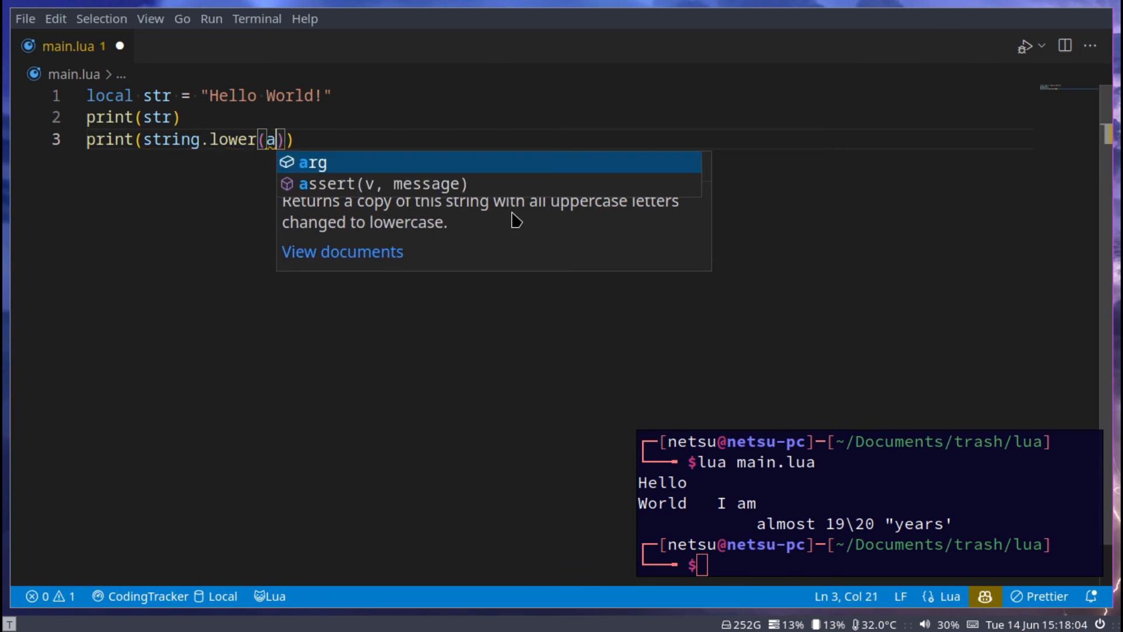
pyautogui.write('str')
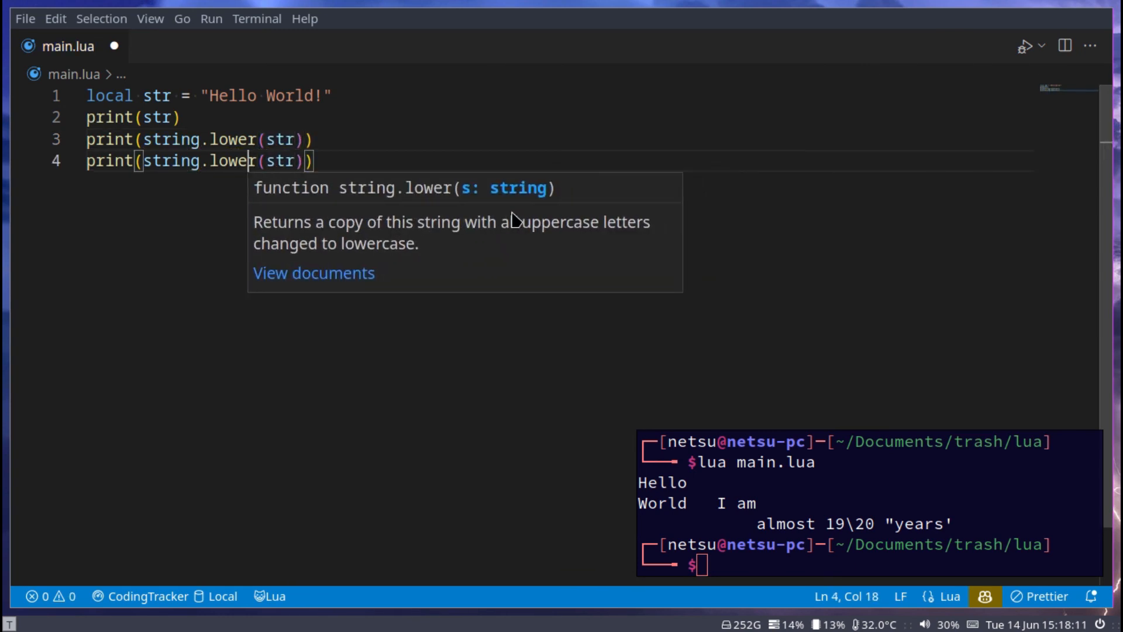
pyautogui.write('uppe')
pyautogui.write('print(string.len(str))')
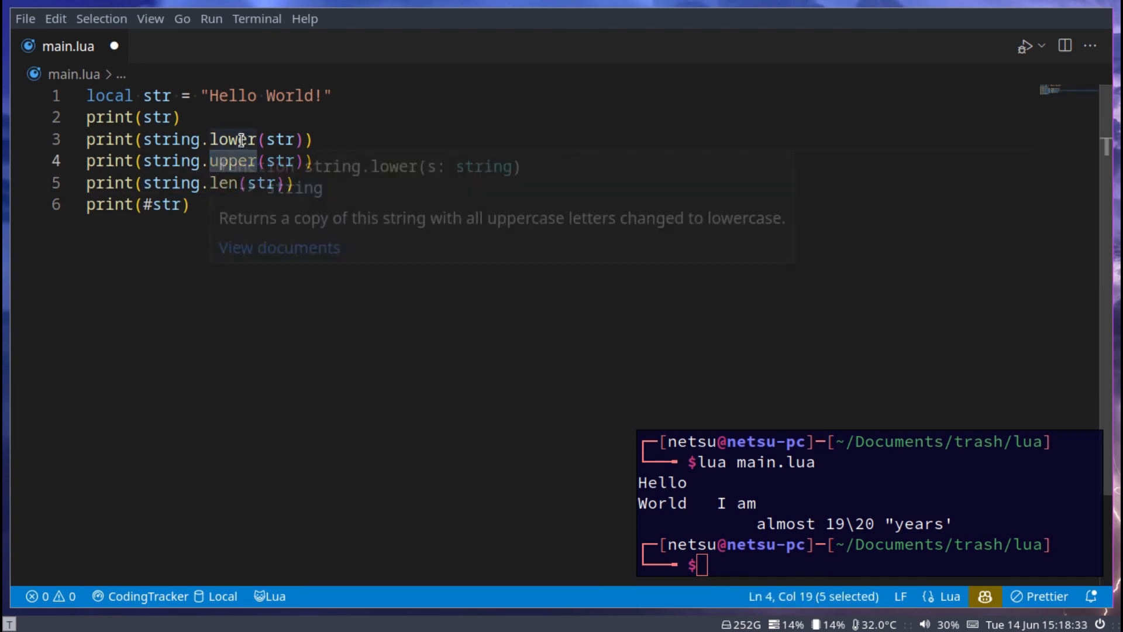
pyautogui.click(369, 137)
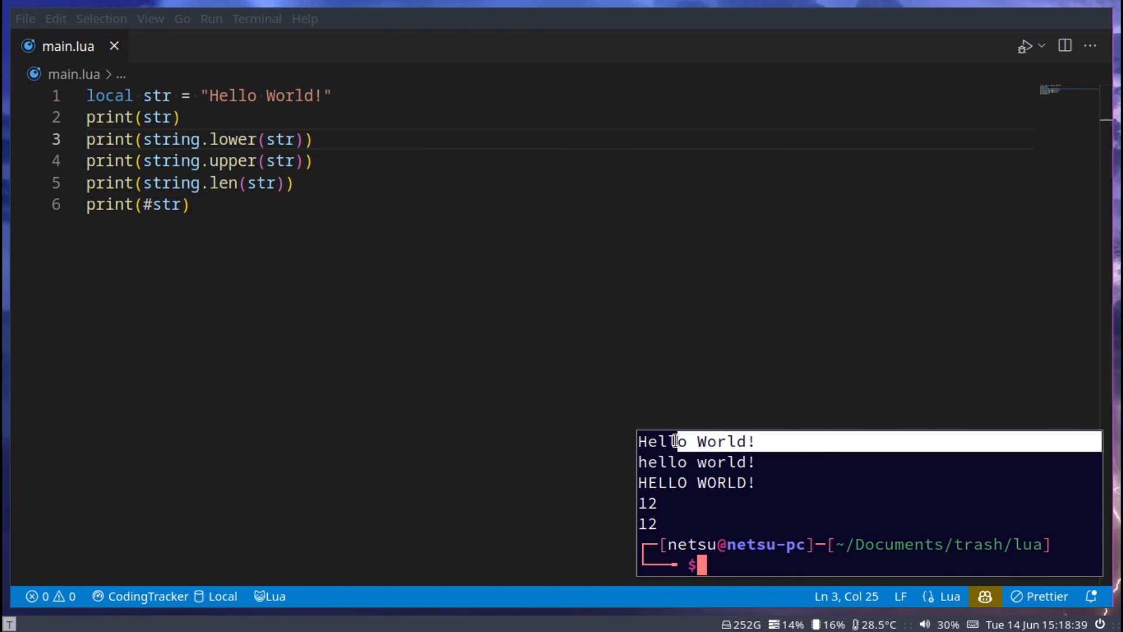
pyautogui.moveTo(646, 462)
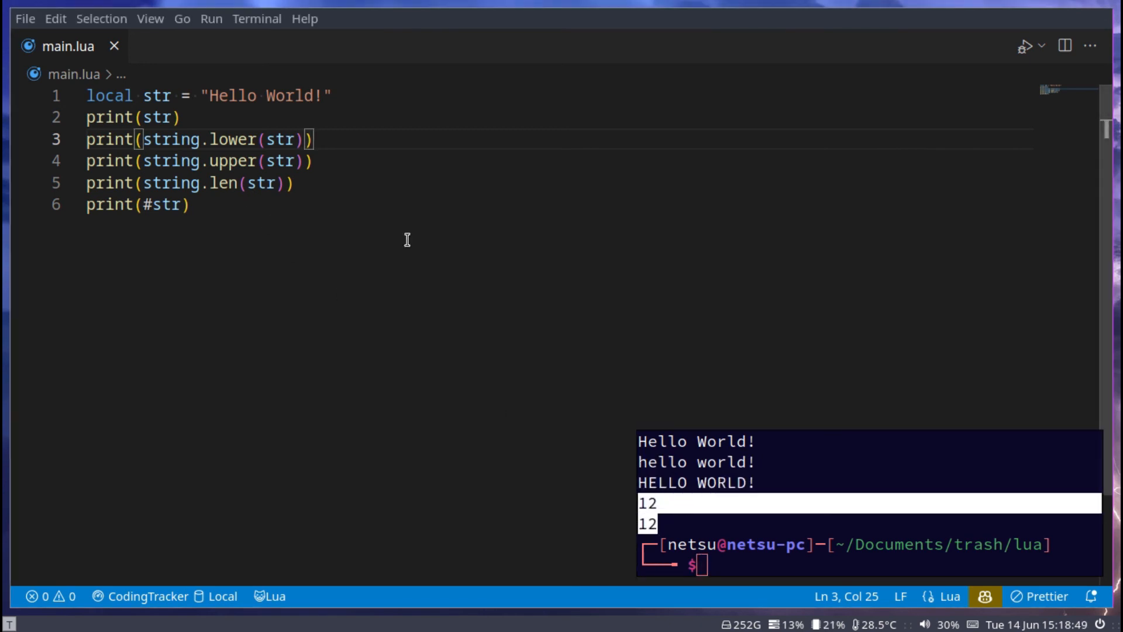
# Select the whole six-line string demo in main.lua after running it
pyautogui.press('ctrl+a')
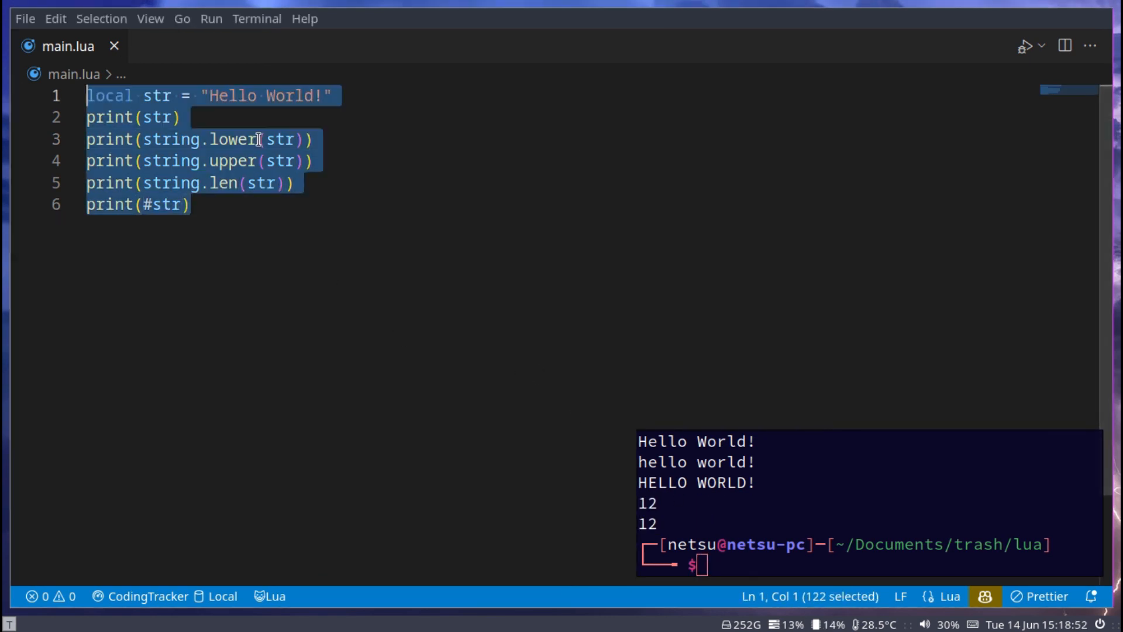